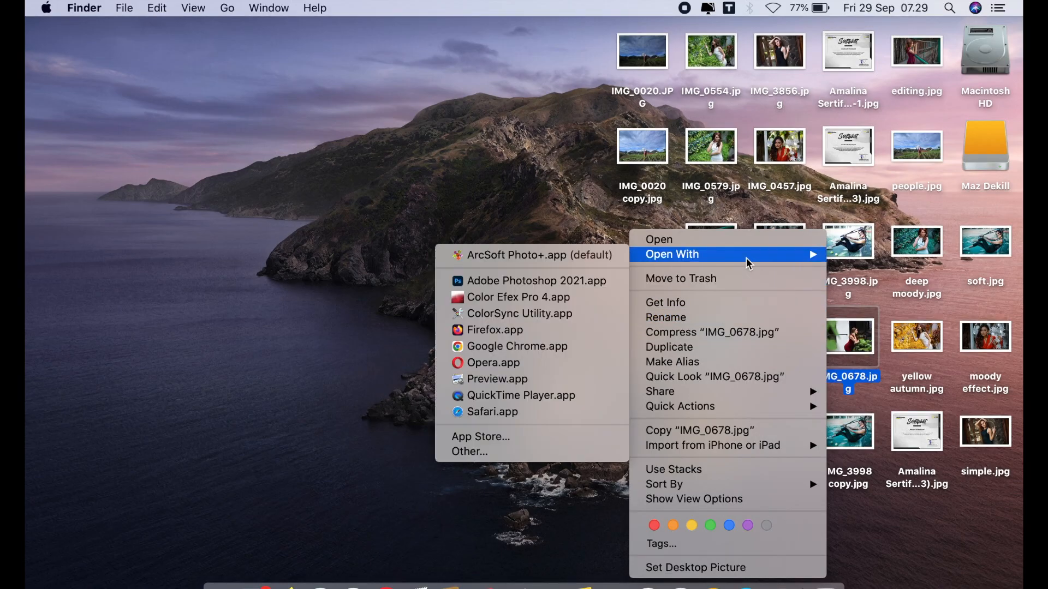
Step: Open IMG_0678.jpg in Photoshop and duplicate the Background layer with Cmd+J
left_click(588, 280)
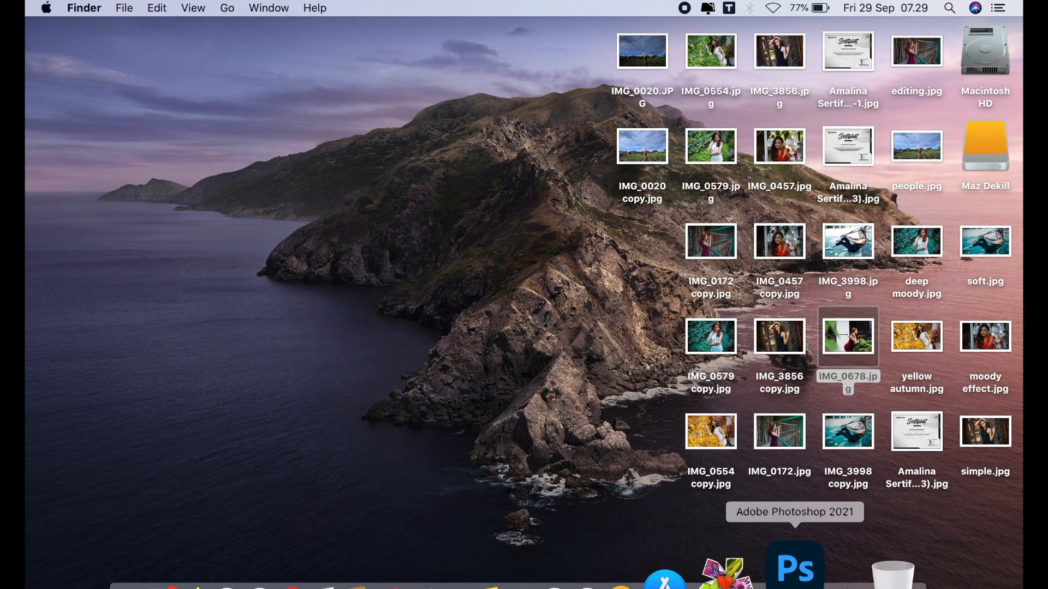
left_click(795, 566)
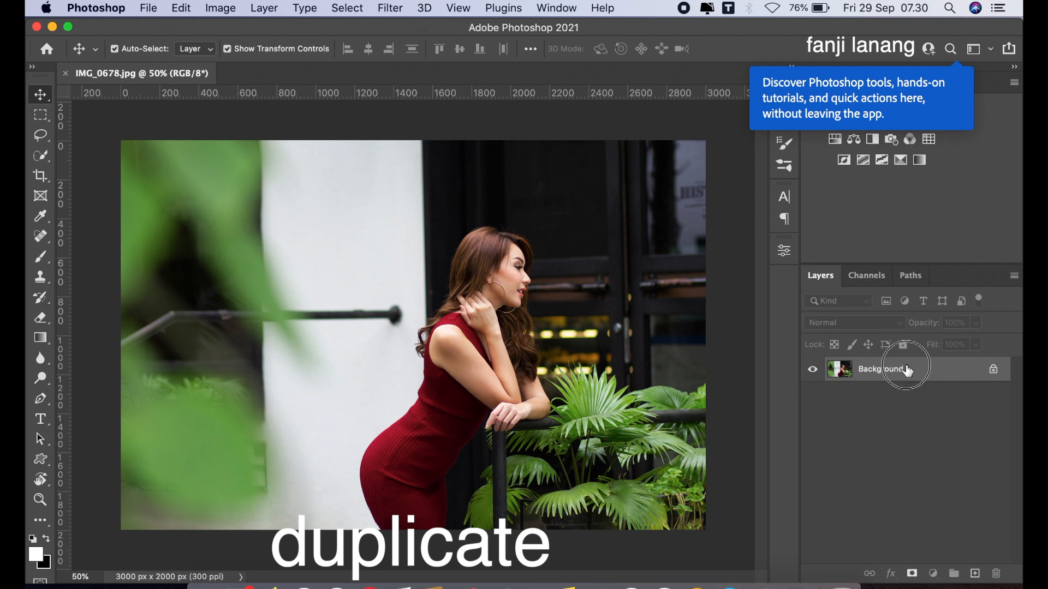
key("cmd+j")
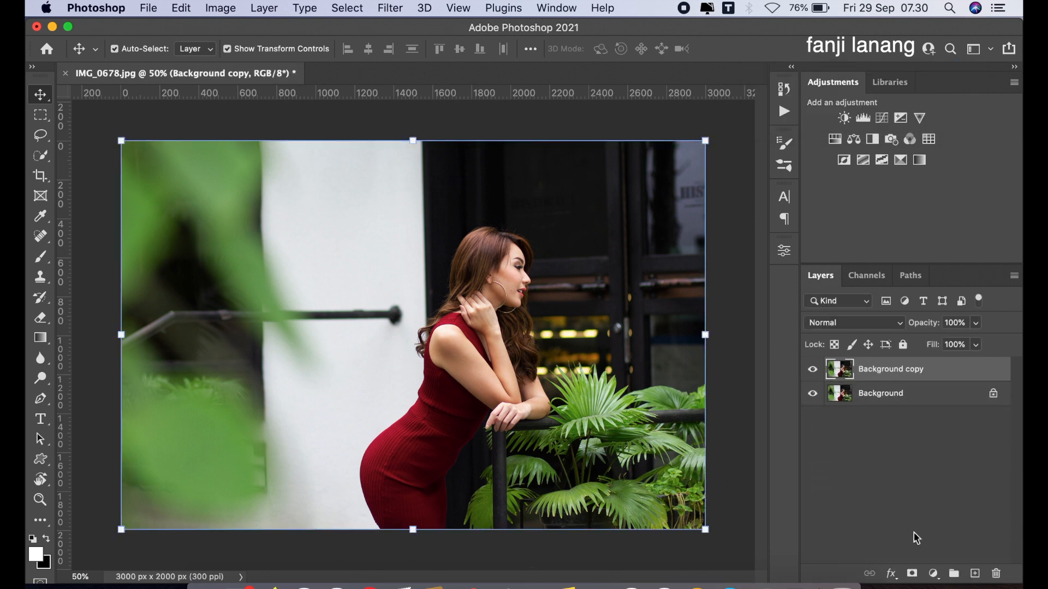
Step: Add a Channel Mixer layer with Blue output set to Red 0, Green +101, Blue 0
left_click(931, 573)
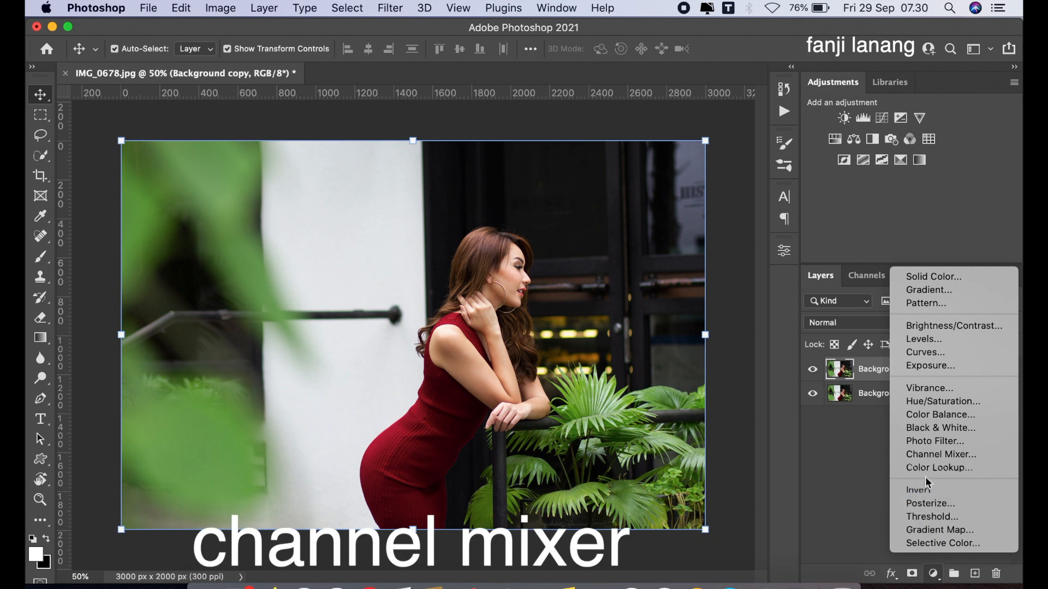
left_click(940, 454)
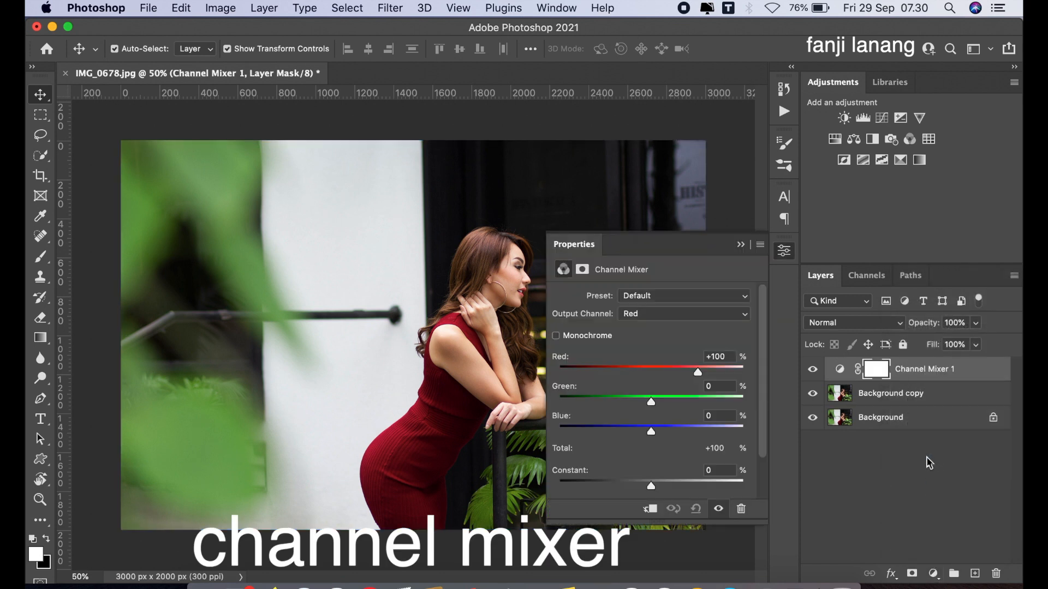
left_click(681, 313)
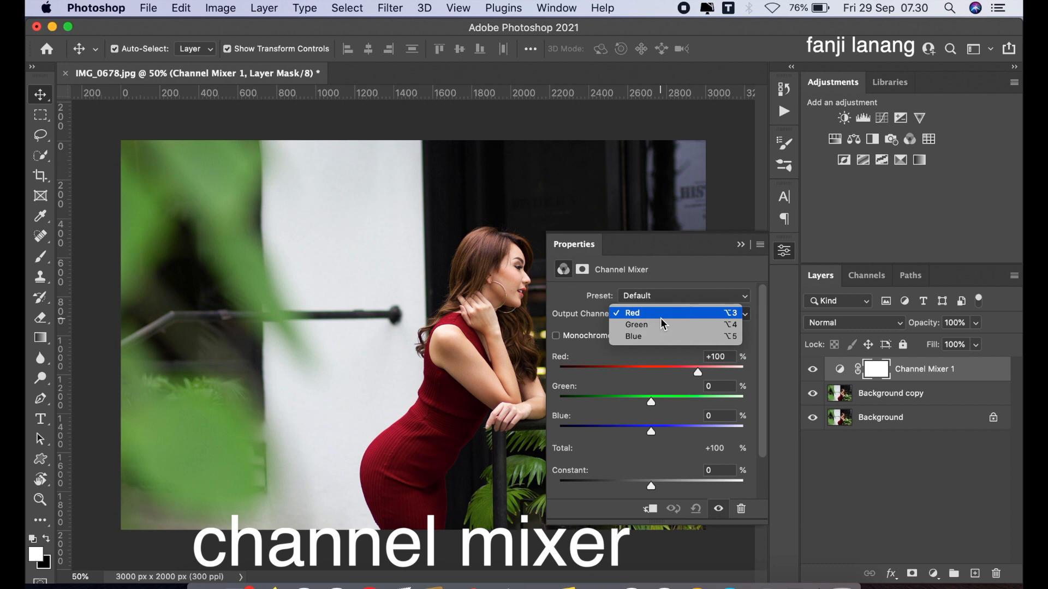
mouse_move(662, 336)
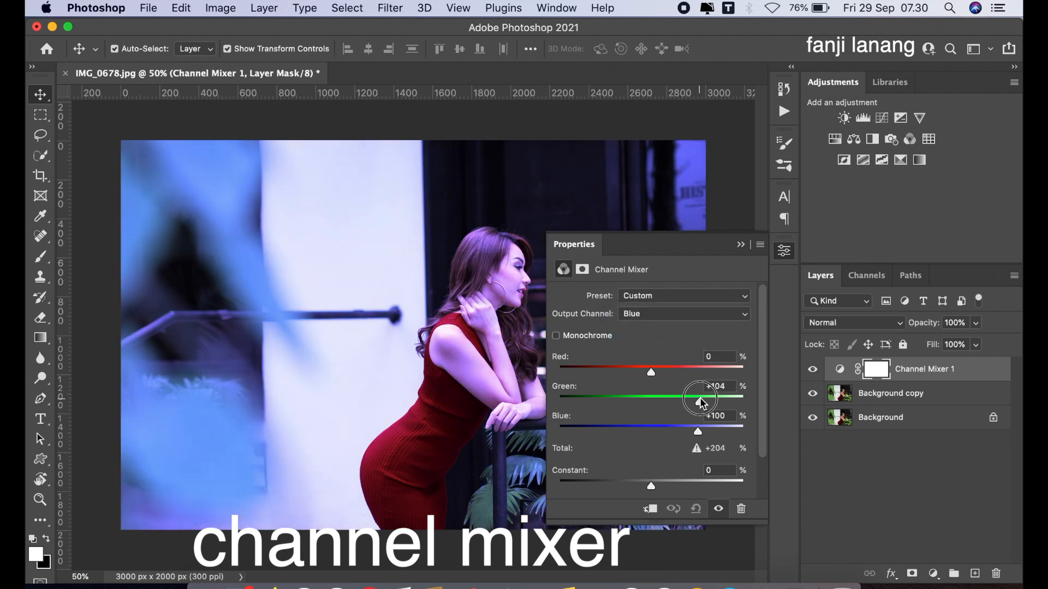
left_click_drag(701, 400, 697, 401)
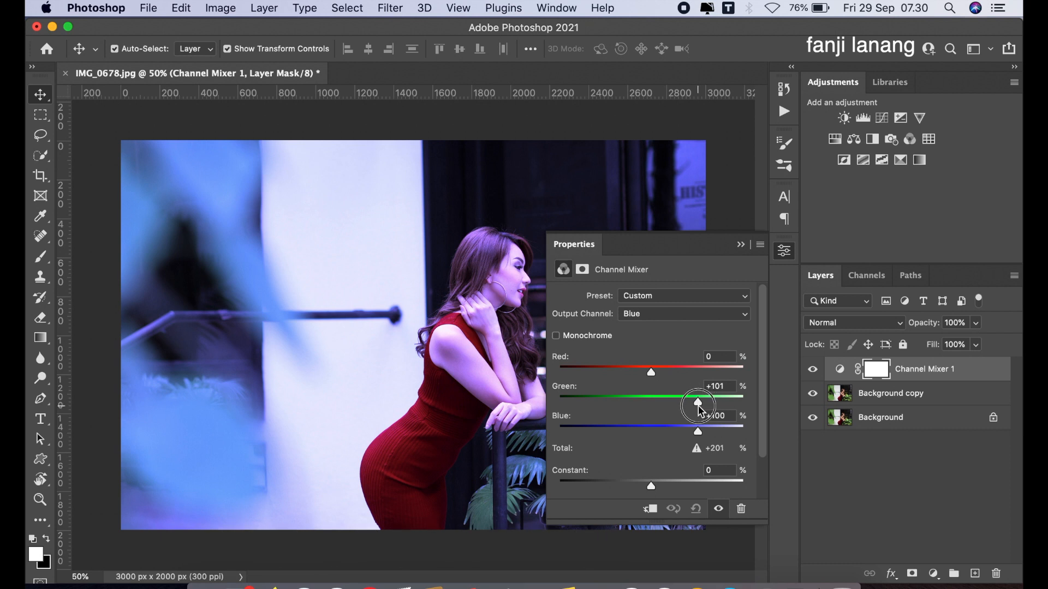
left_click_drag(698, 431, 650, 432)
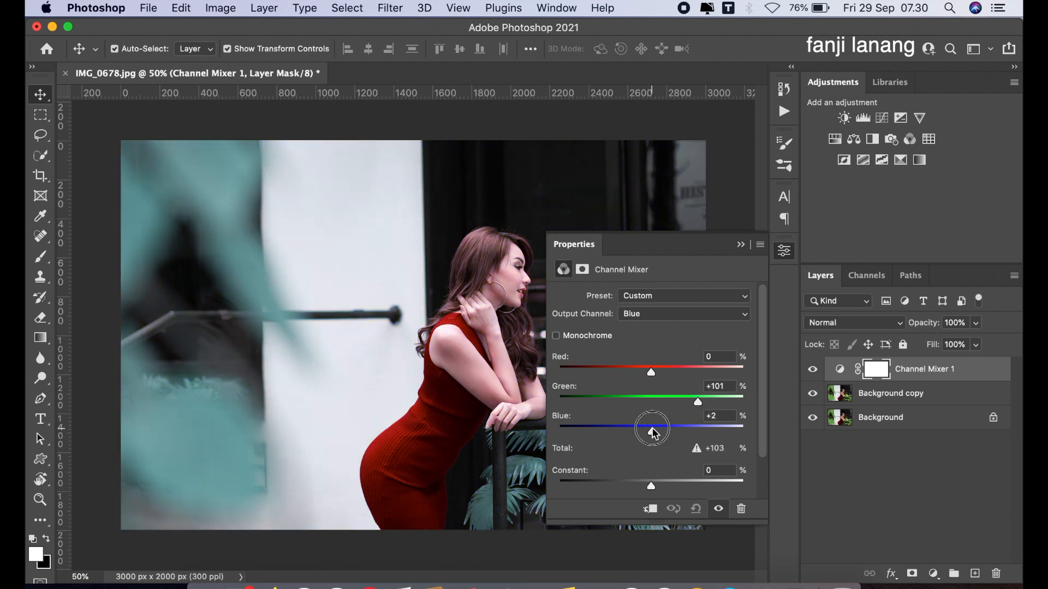
left_click_drag(652, 429, 651, 429)
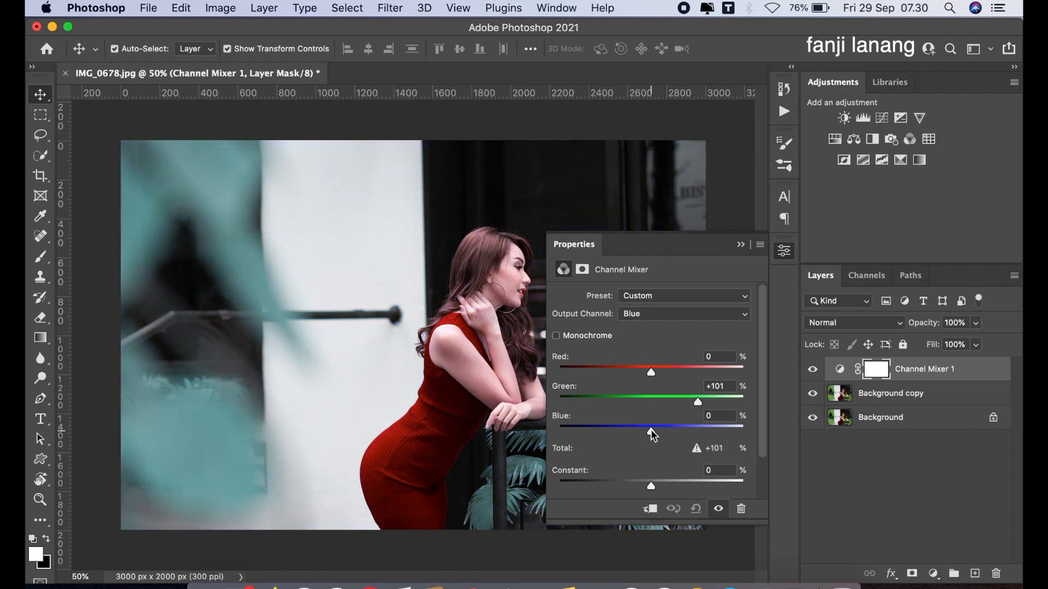
Step: Tune the Blue output constant to about -17 to balance the teal foliage tint
left_click_drag(651, 486, 607, 486)
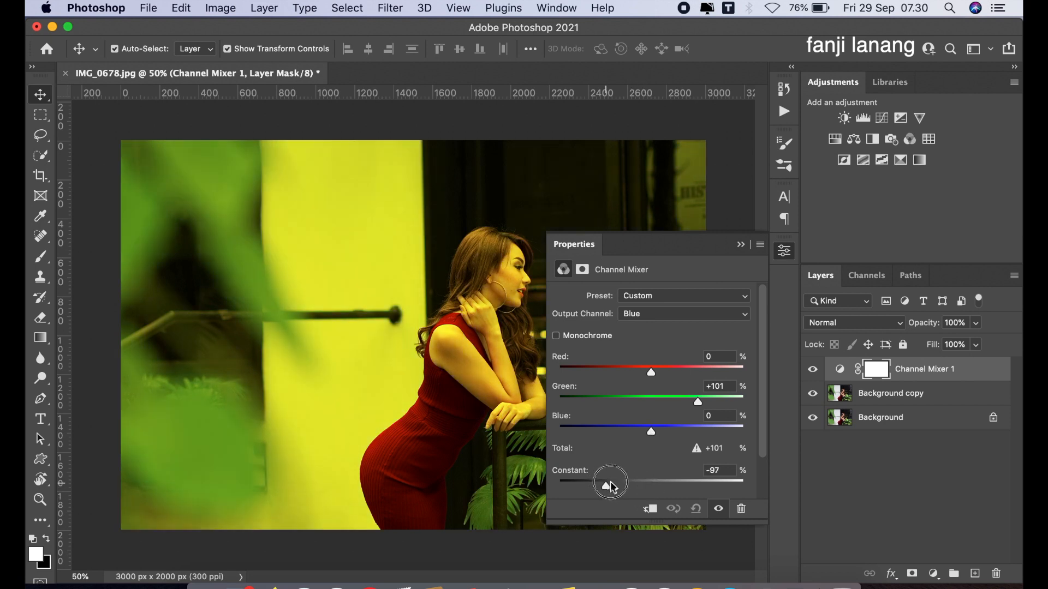
left_click_drag(613, 483, 607, 484)
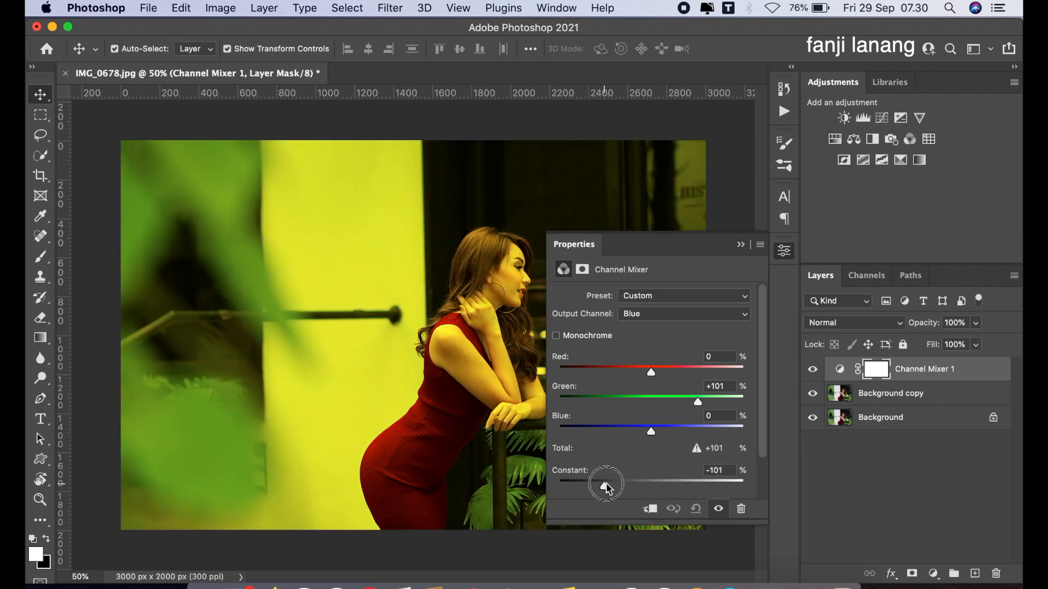
left_click_drag(605, 483, 639, 483)
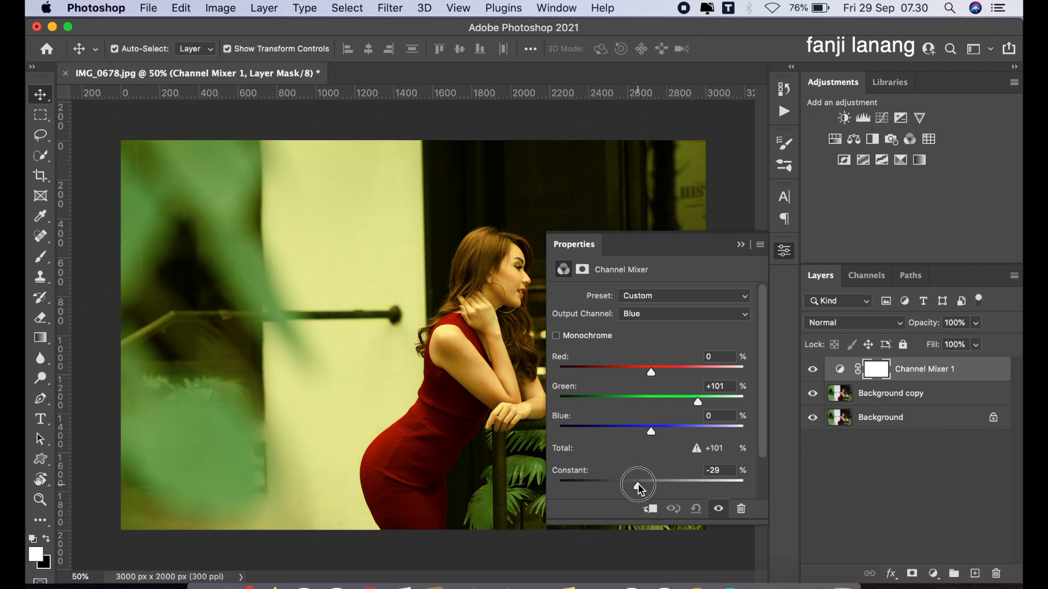
left_click_drag(636, 485, 642, 484)
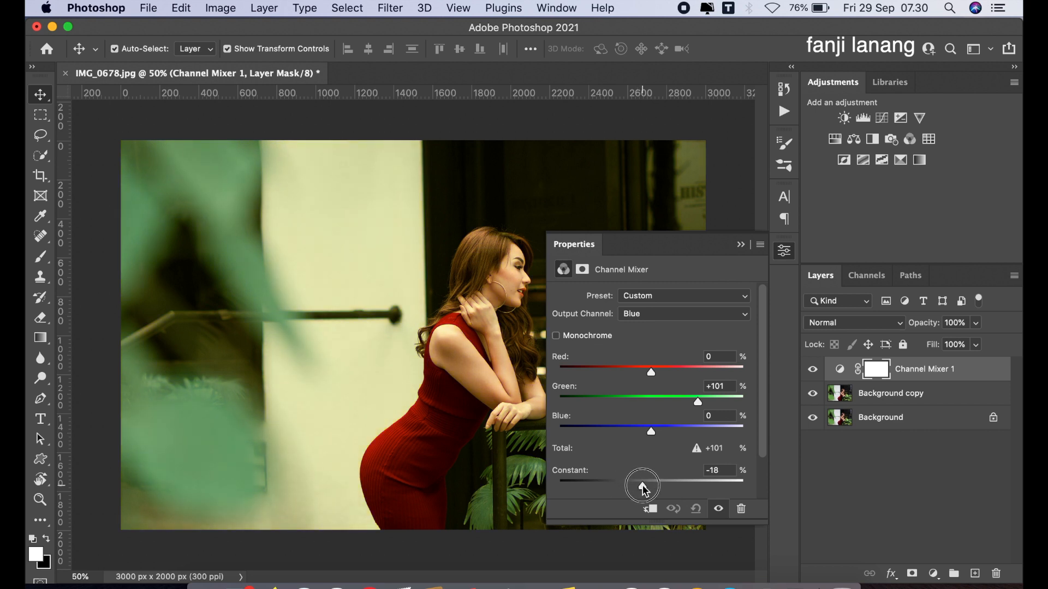
left_click_drag(645, 487, 652, 487)
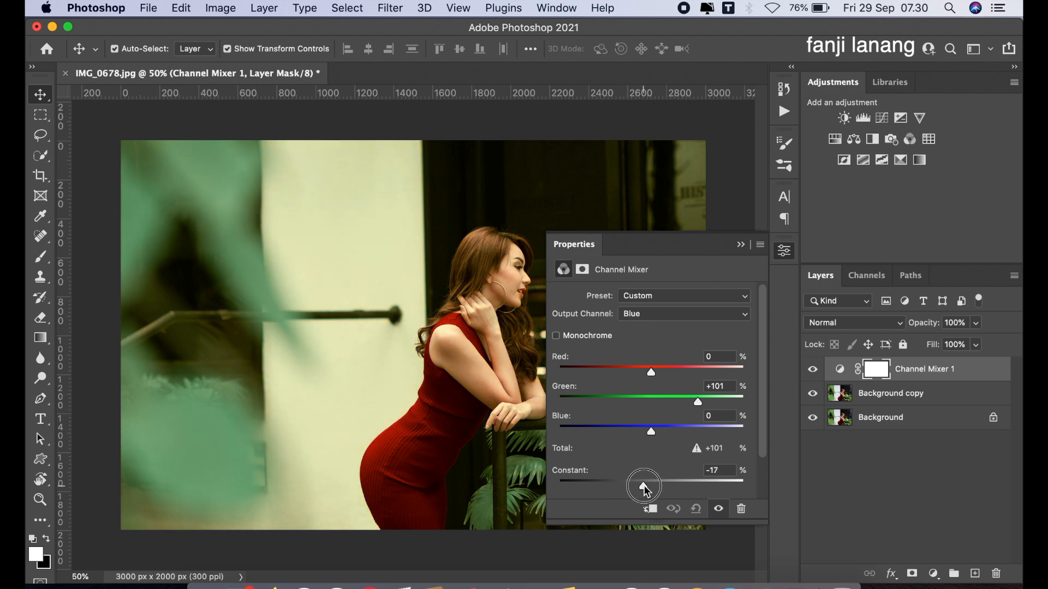
left_click_drag(644, 486, 645, 484)
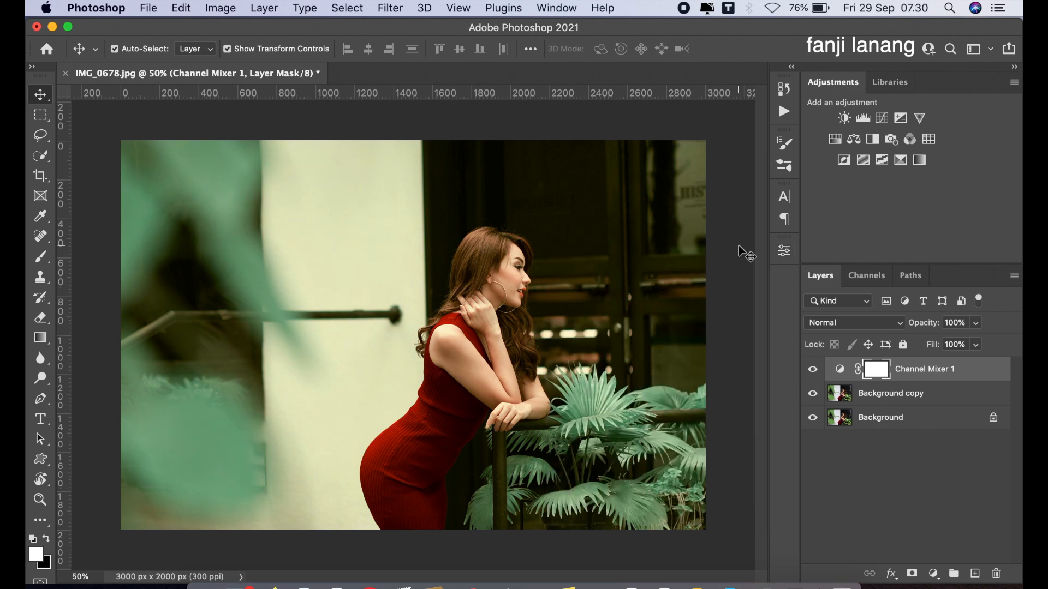
Step: Set the Channel Mixer layer to Lighten blending and fine-tune the blue constant near zero
left_click(854, 323)
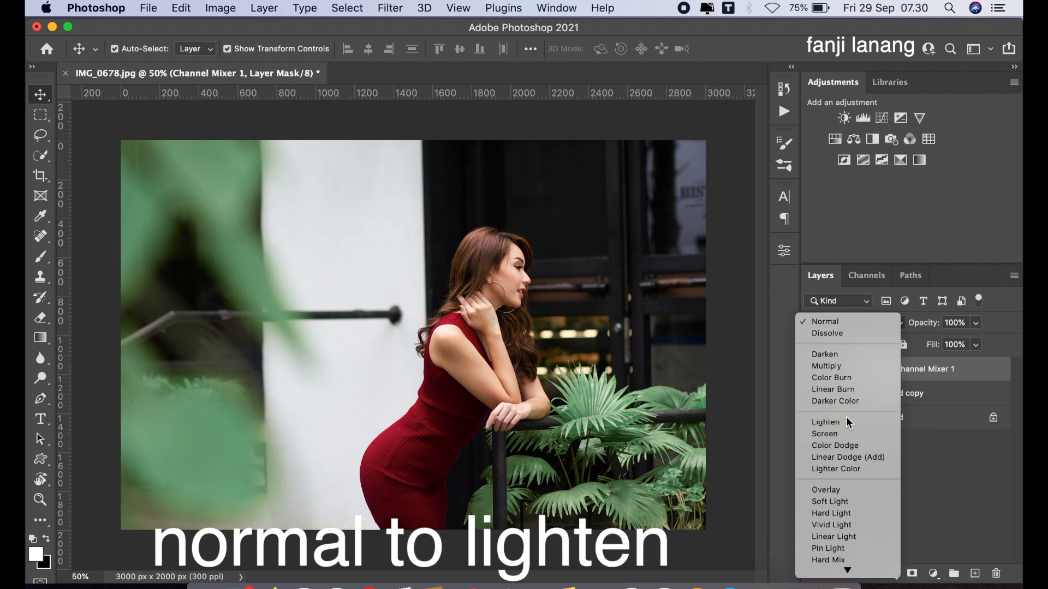
left_click(826, 421)
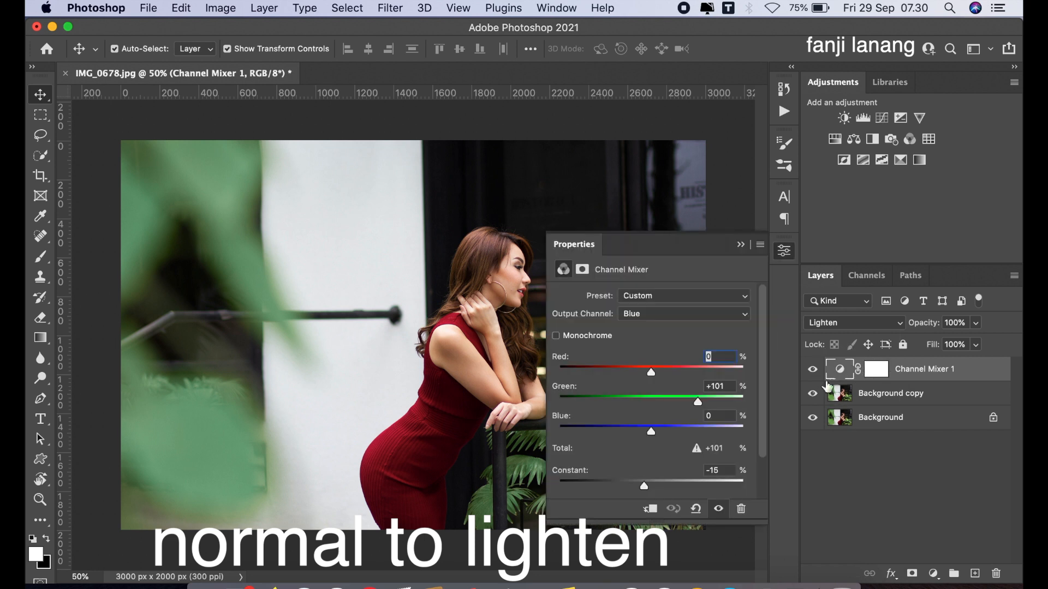
left_click_drag(644, 484, 632, 484)
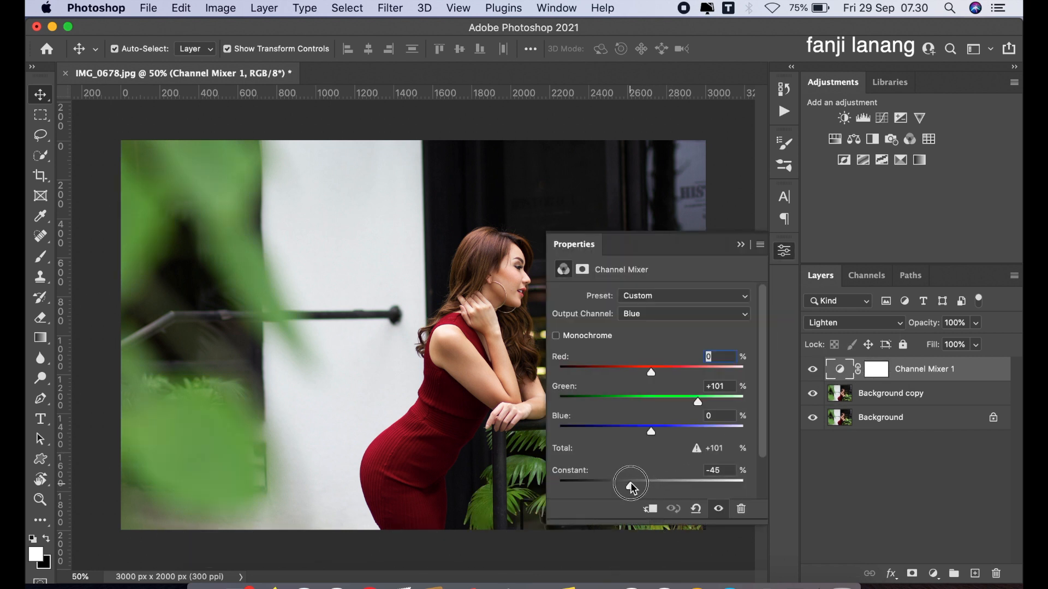
left_click_drag(629, 482, 558, 487)
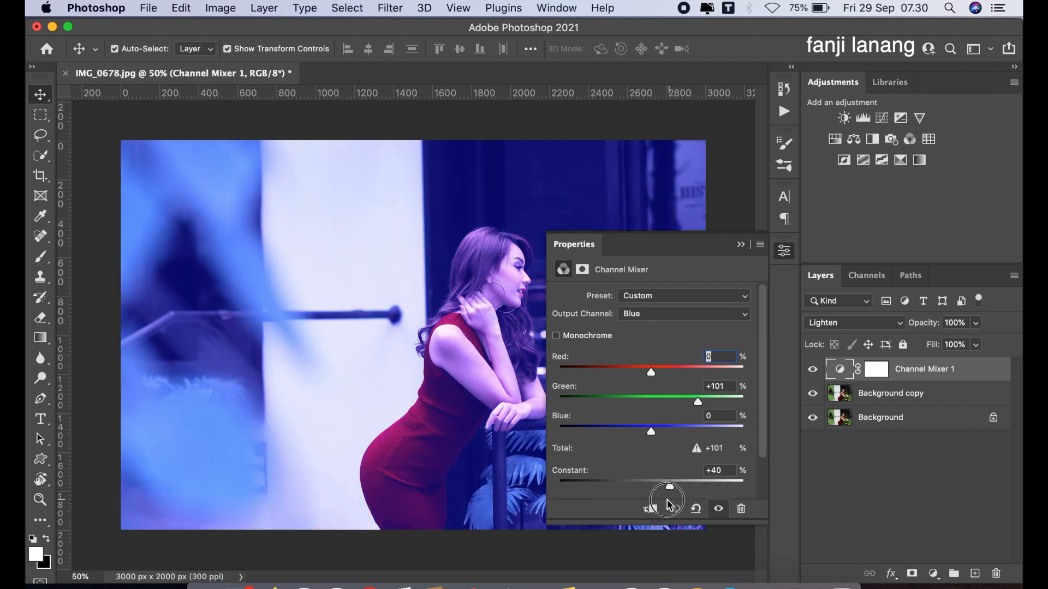
left_click_drag(668, 481, 650, 481)
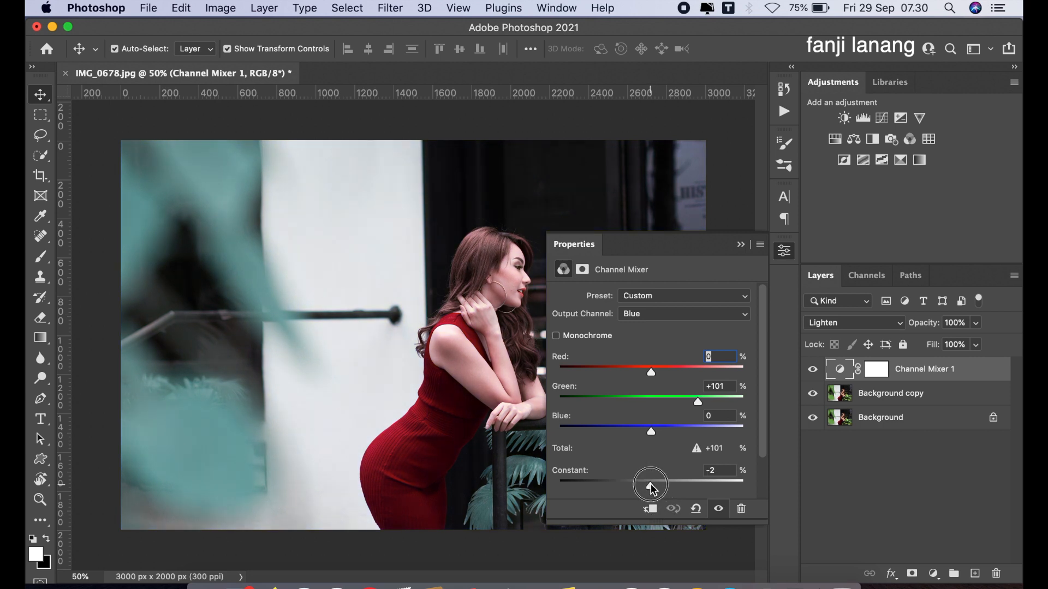
left_click_drag(649, 483, 658, 483)
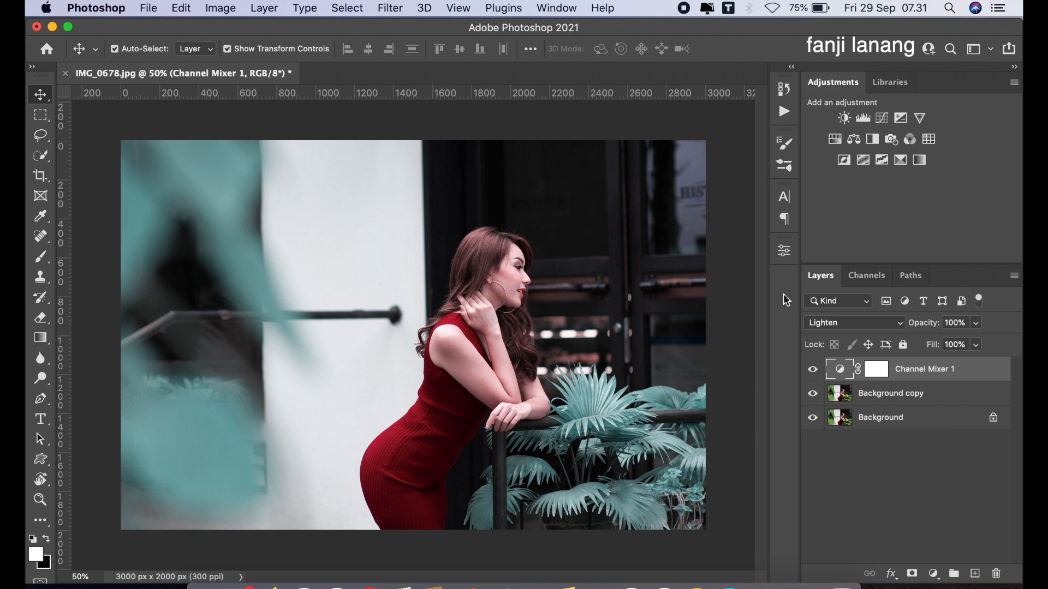
Step: Toggle the Channel Mixer layer's visibility to compare before and after
left_click(812, 369)
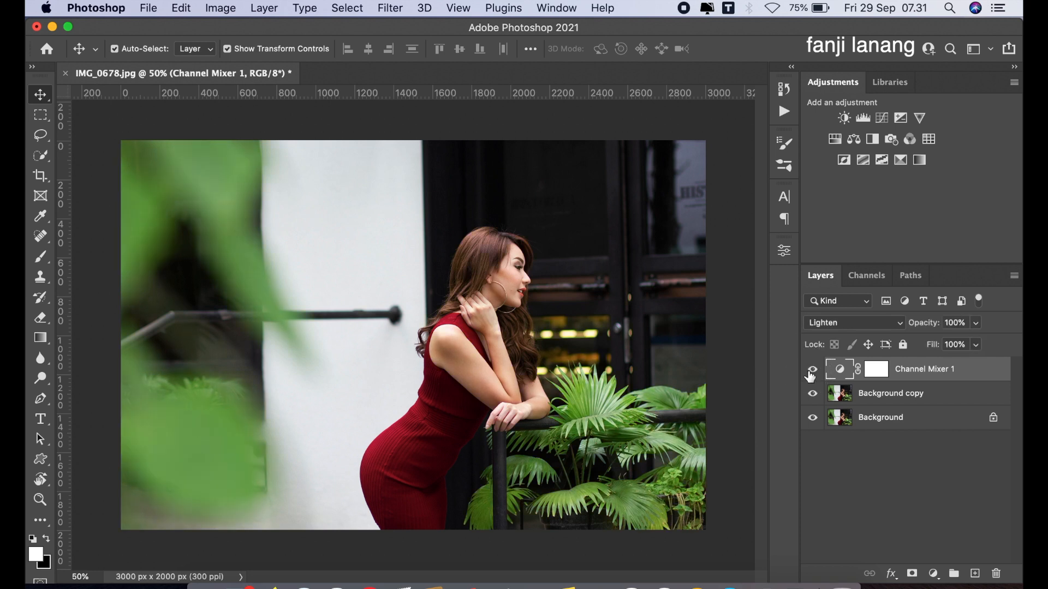
left_click(812, 369)
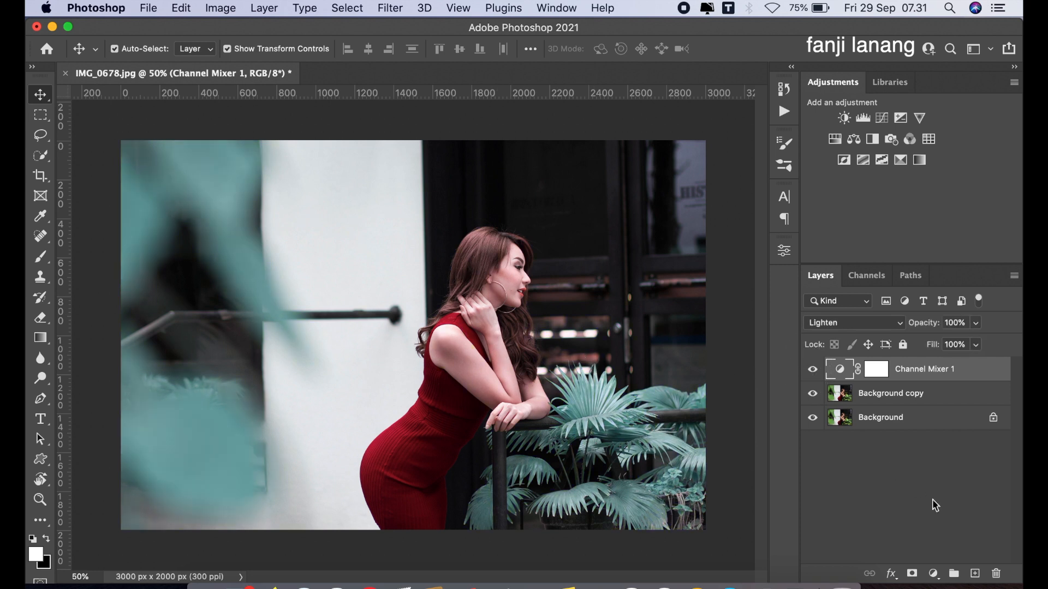
left_click(933, 573)
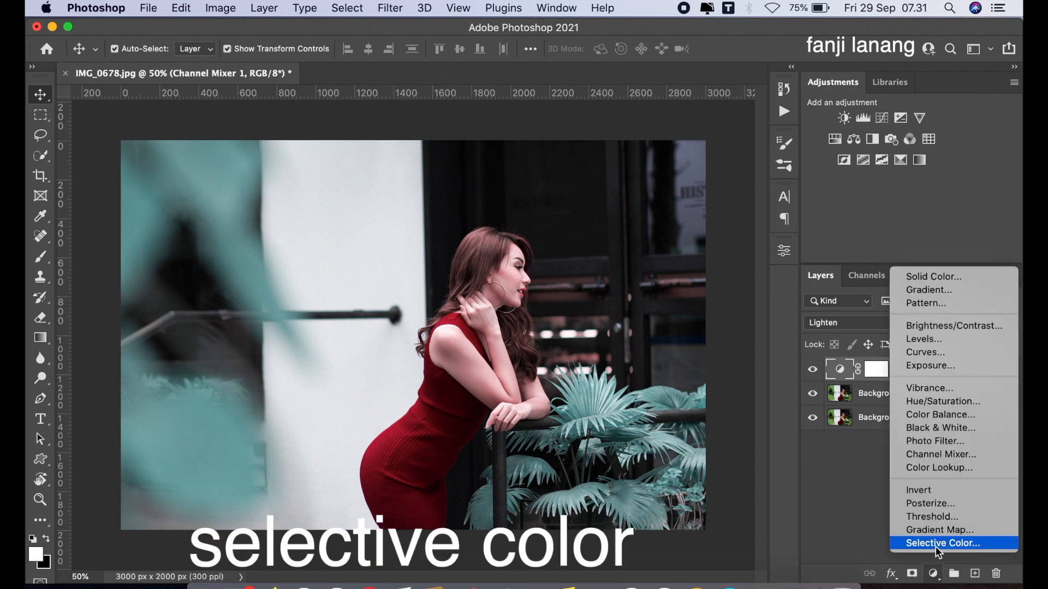
Step: Add a Selective Color layer and cut cyan to -99 and magenta in the Reds
left_click(942, 543)
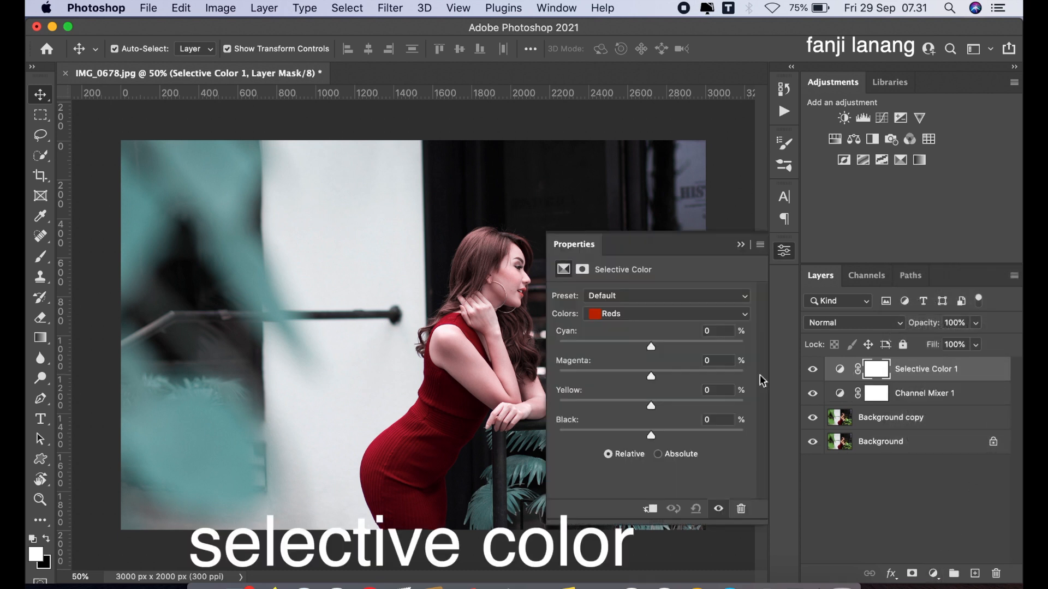
left_click_drag(651, 346, 545, 346)
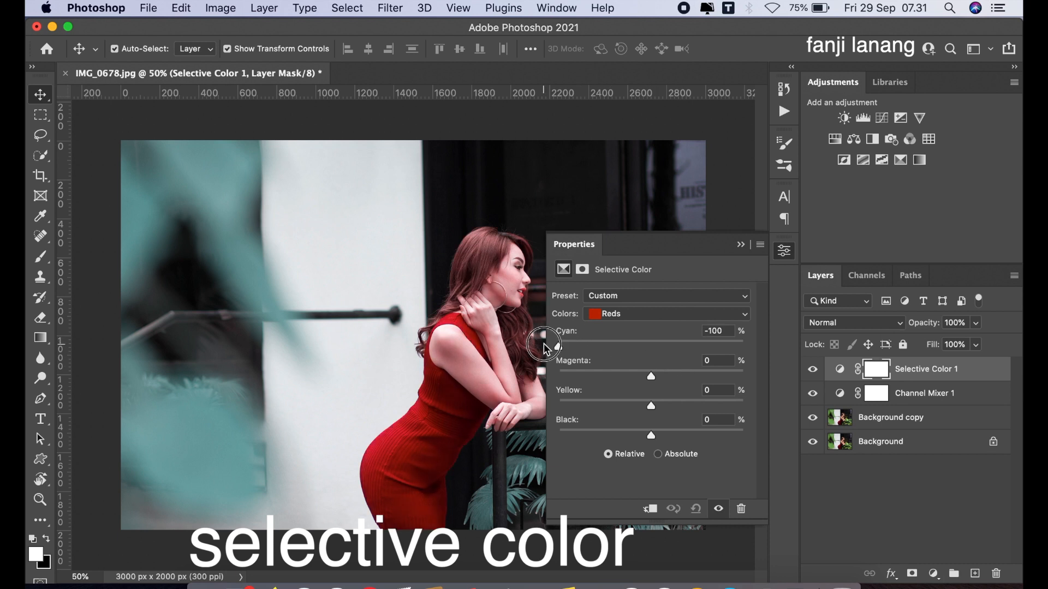
left_click_drag(549, 346, 559, 346)
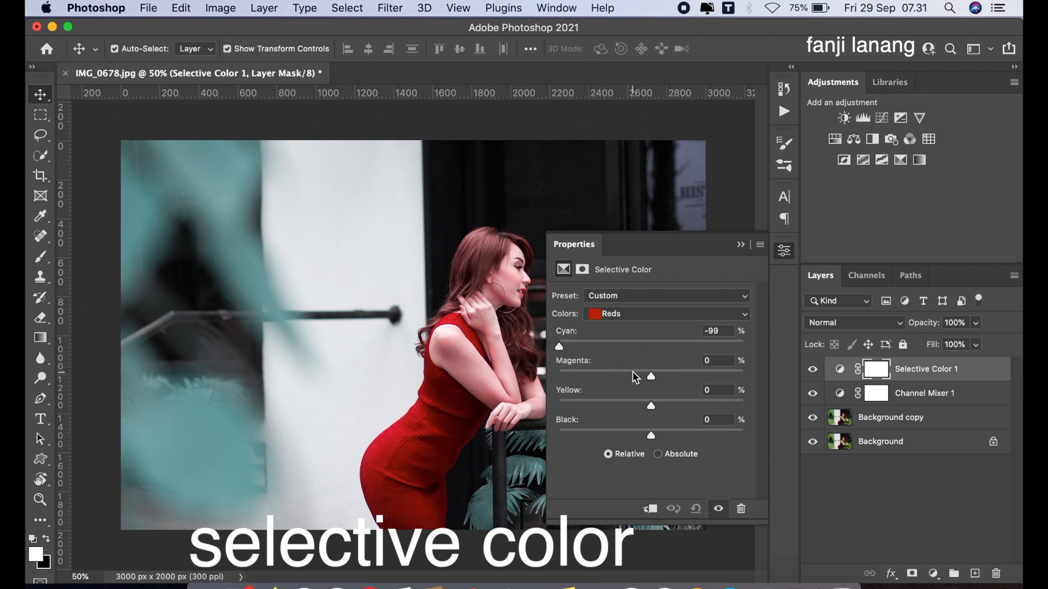
left_click_drag(651, 377, 632, 376)
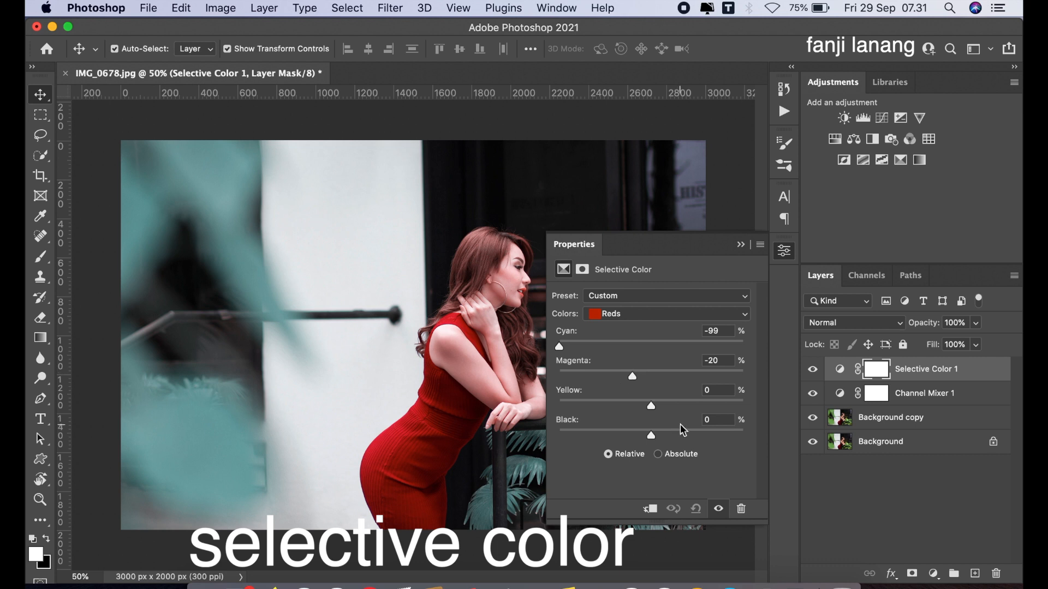
Step: Set Reds yellow to +70, magenta to -10 and black to -5 to deepen the dress
left_click_drag(651, 406, 683, 406)
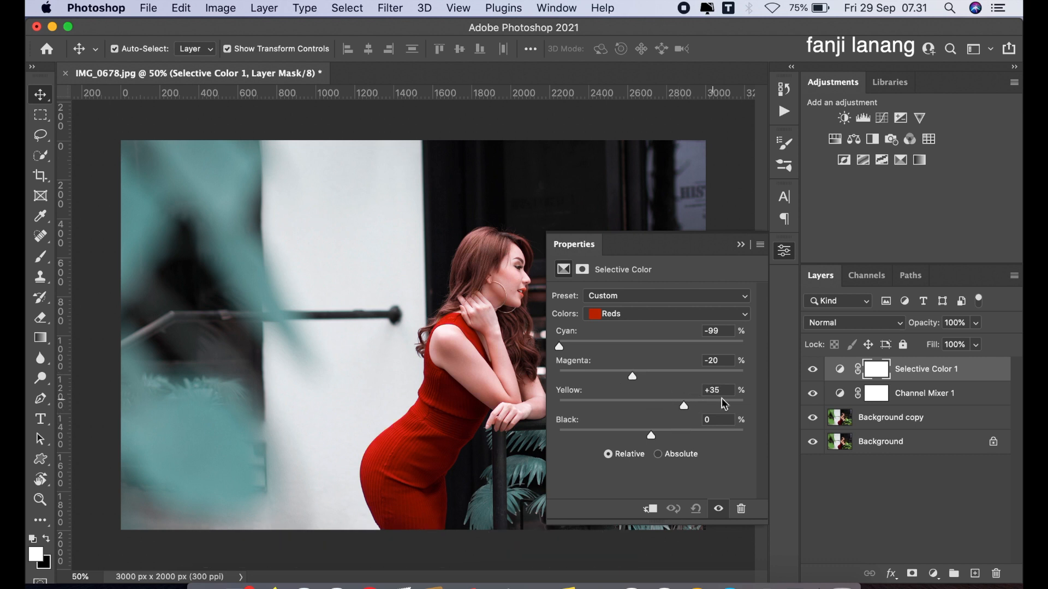
left_click_drag(683, 406, 743, 406)
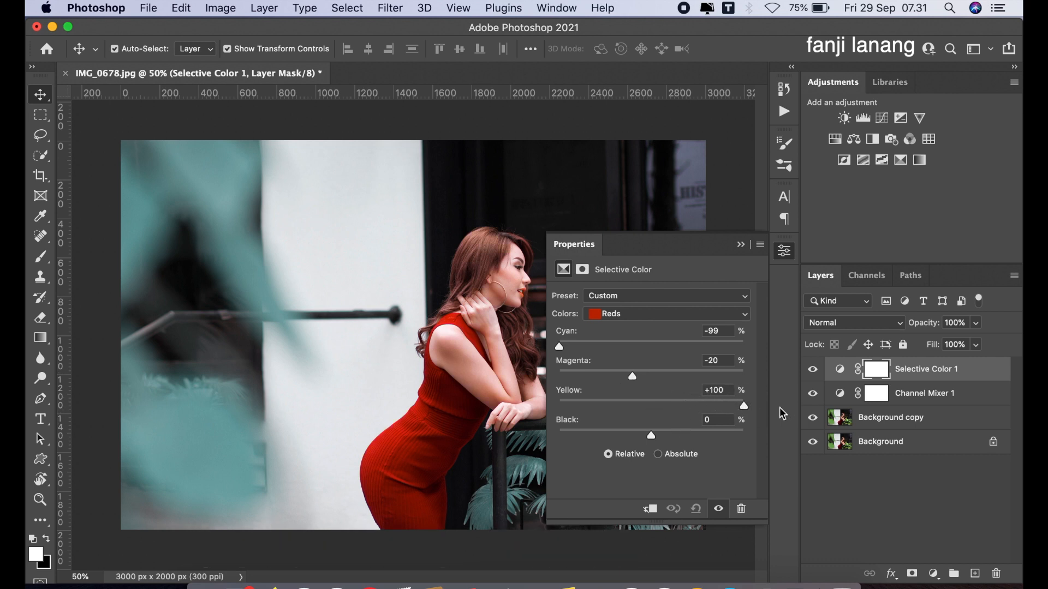
left_click_drag(743, 406, 712, 406)
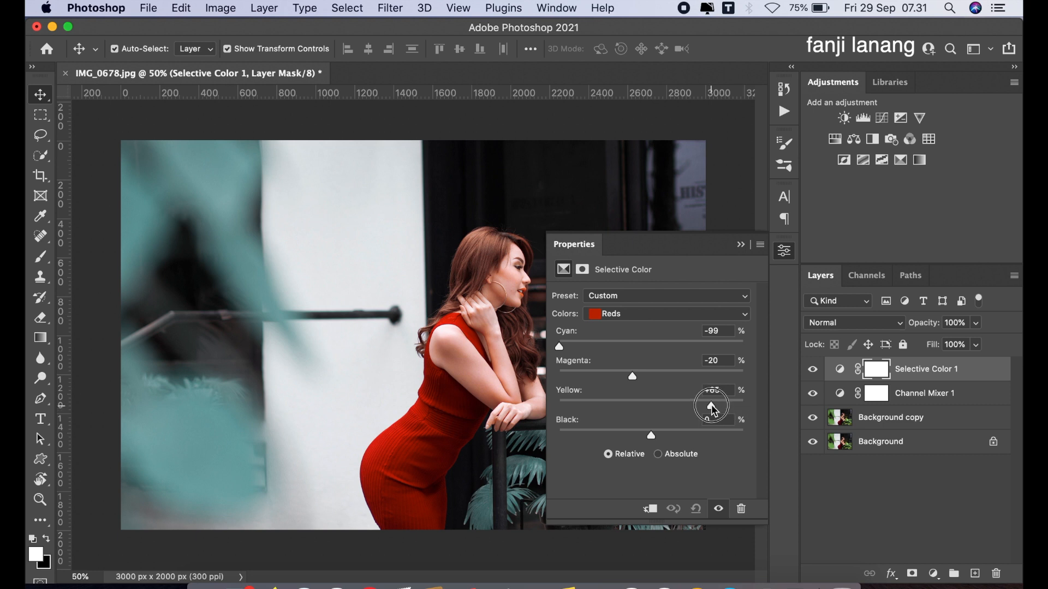
left_click_drag(710, 408, 715, 407)
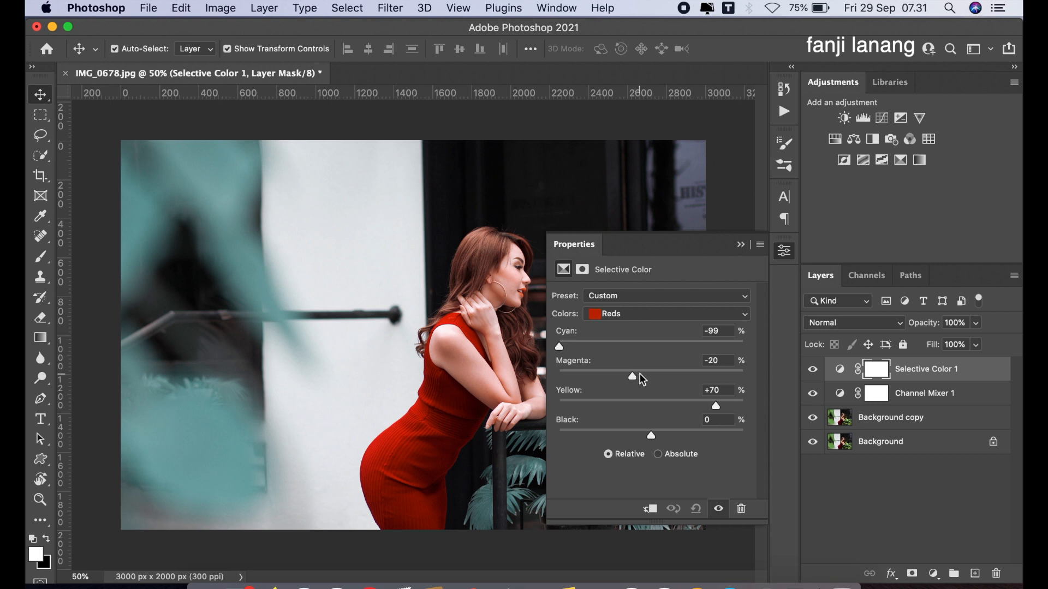
left_click_drag(632, 377, 642, 377)
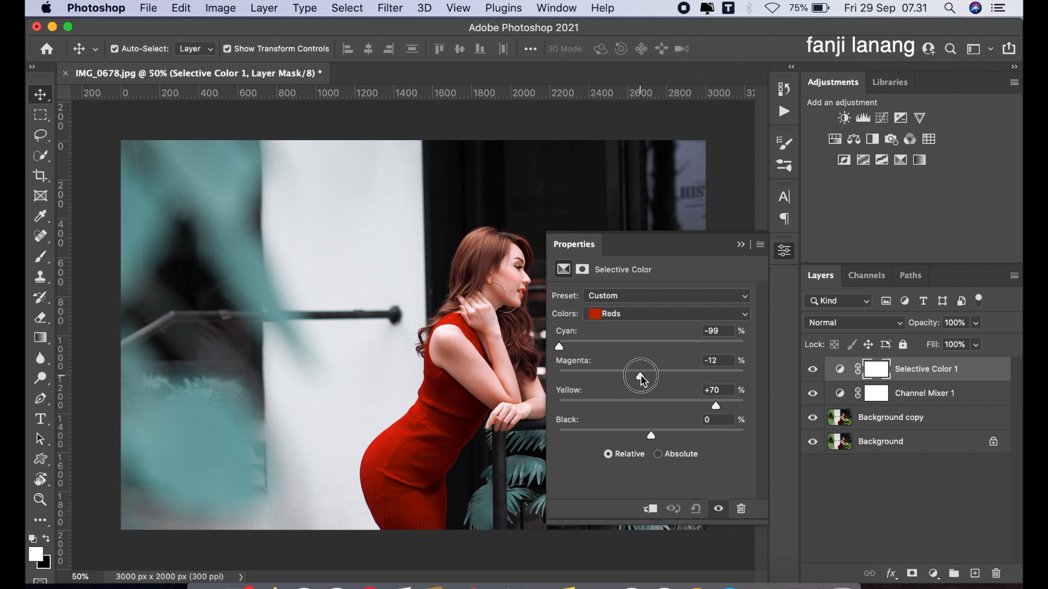
left_click_drag(640, 374, 643, 374)
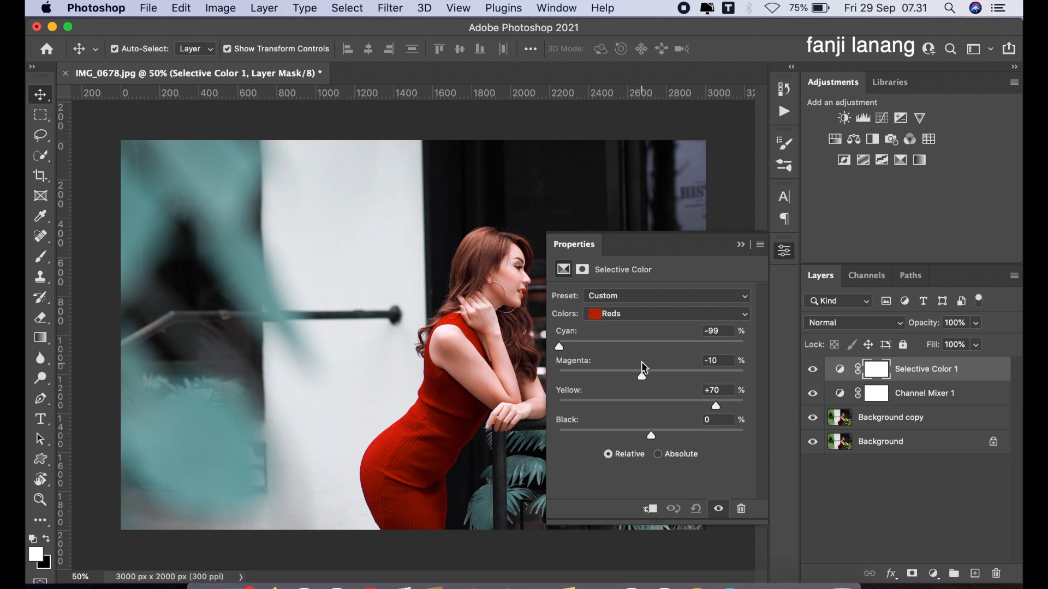
left_click_drag(650, 434, 620, 434)
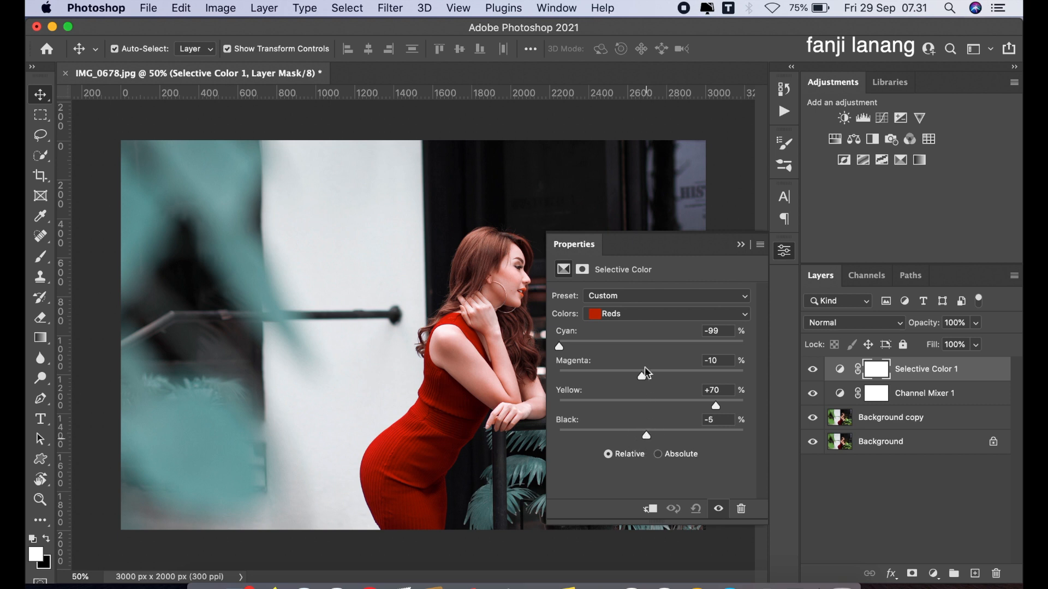
Step: Switch Selective Color to Cyans and set cyan -15, magenta +45
left_click(666, 315)
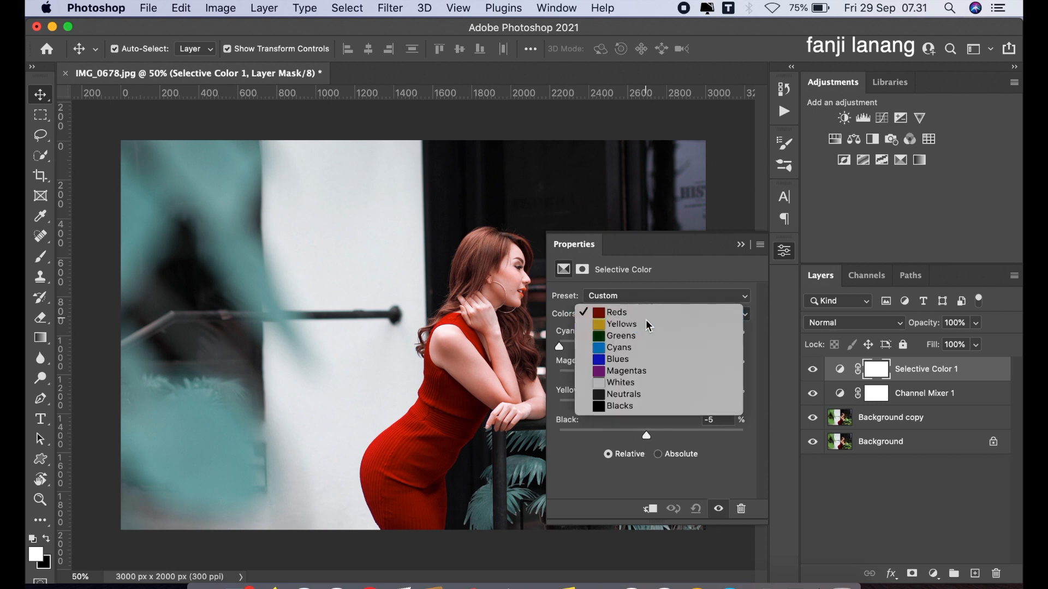
left_click(621, 324)
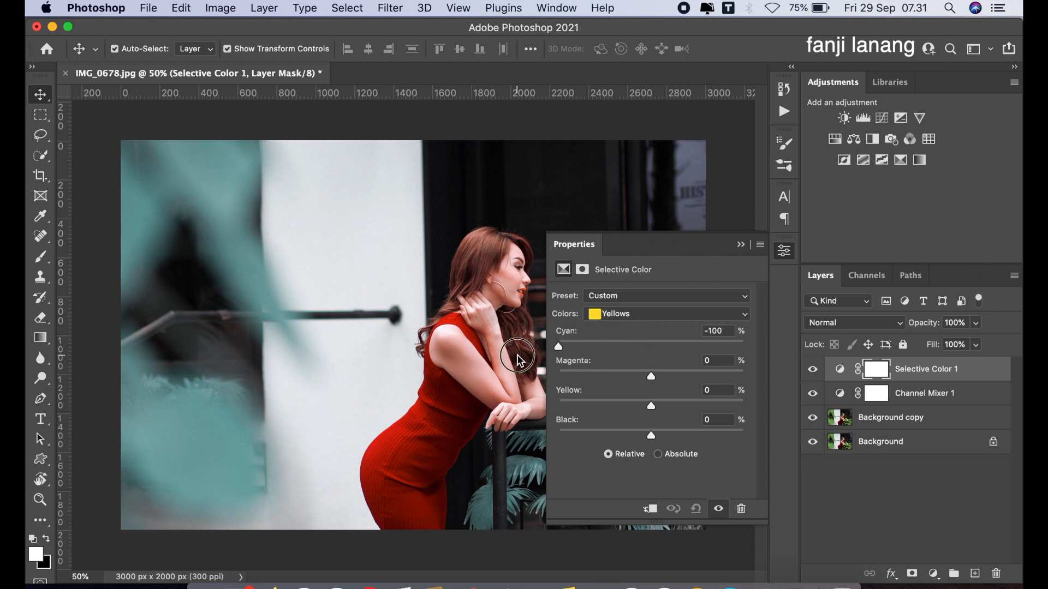
left_click(665, 313)
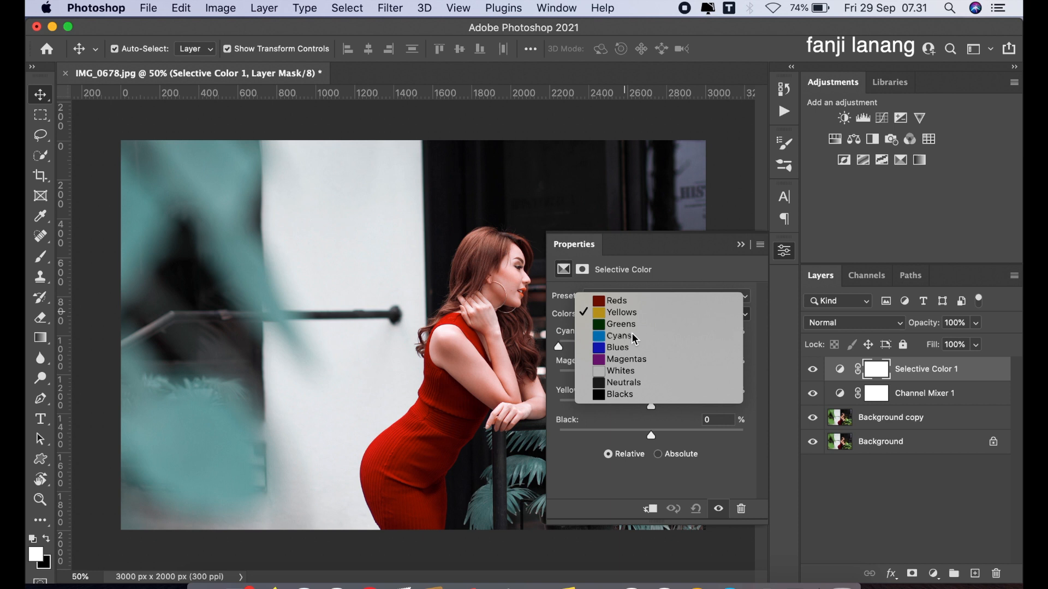
left_click(619, 336)
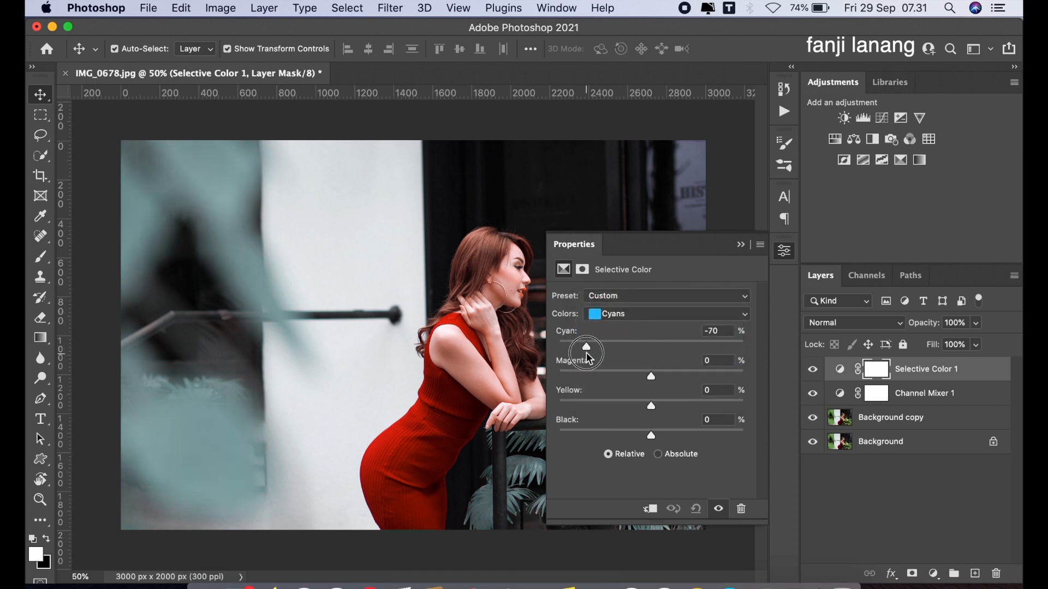
left_click_drag(585, 346, 744, 346)
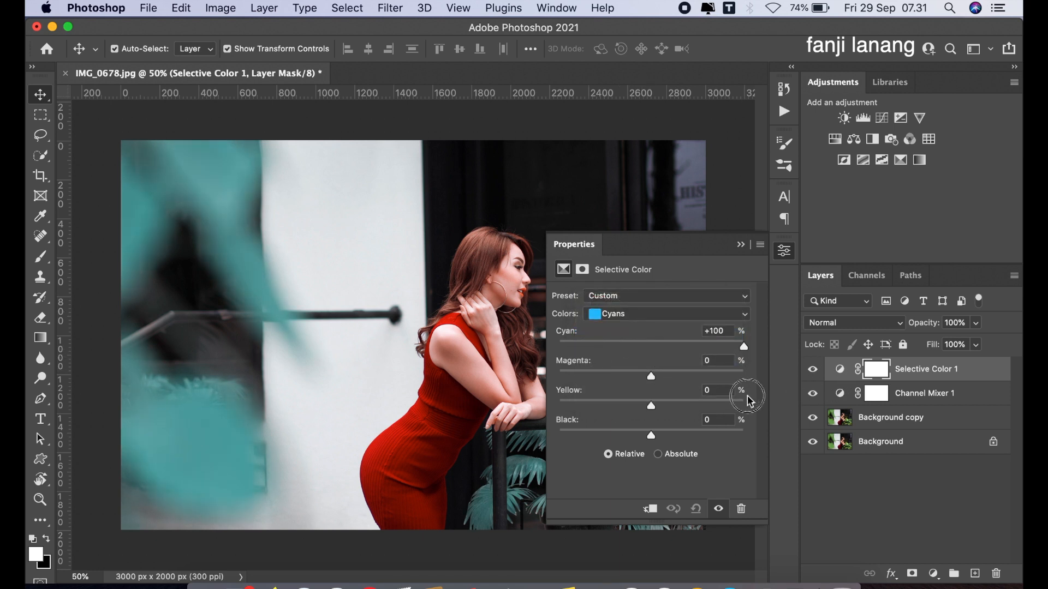
left_click_drag(743, 346, 633, 346)
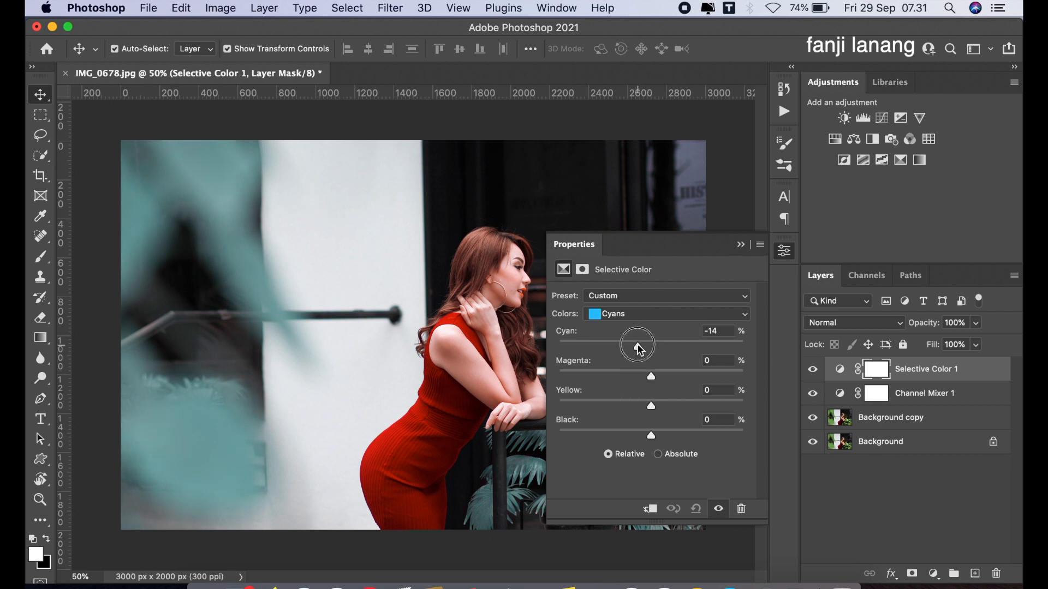
left_click_drag(636, 345, 637, 346)
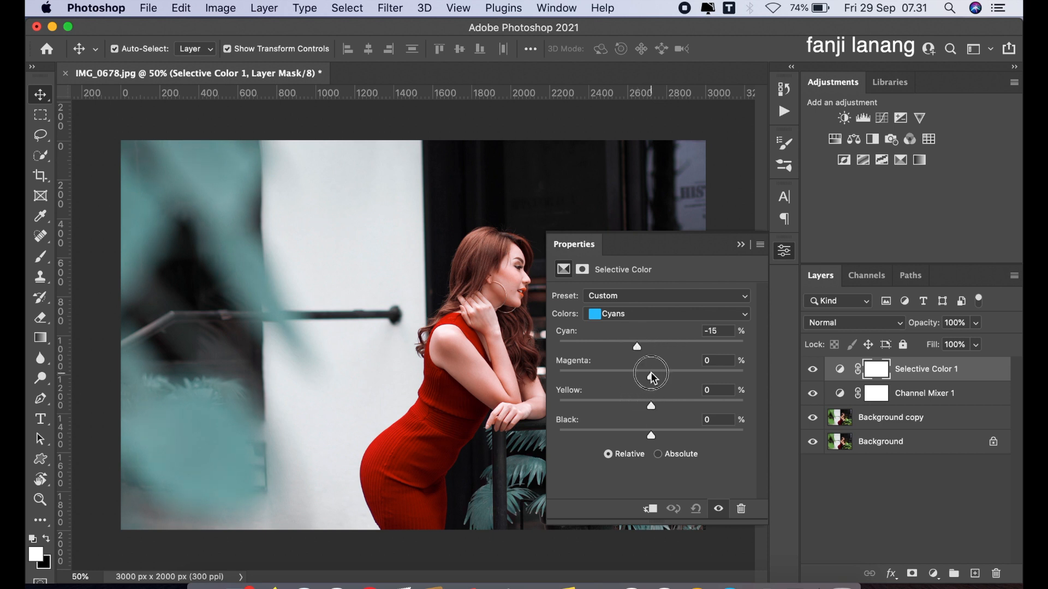
left_click_drag(651, 374, 743, 375)
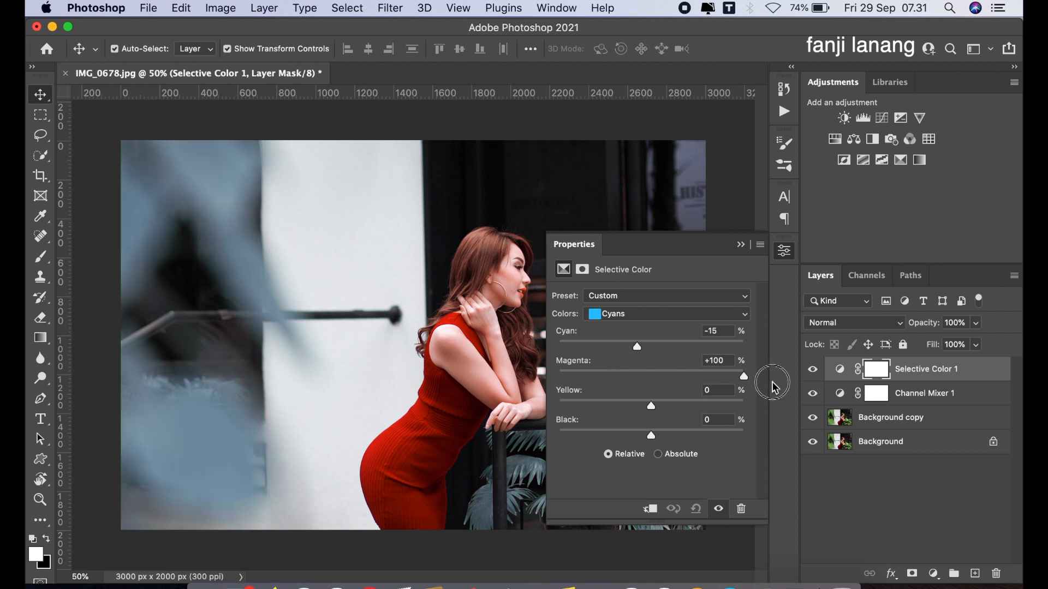
left_click_drag(743, 375, 692, 375)
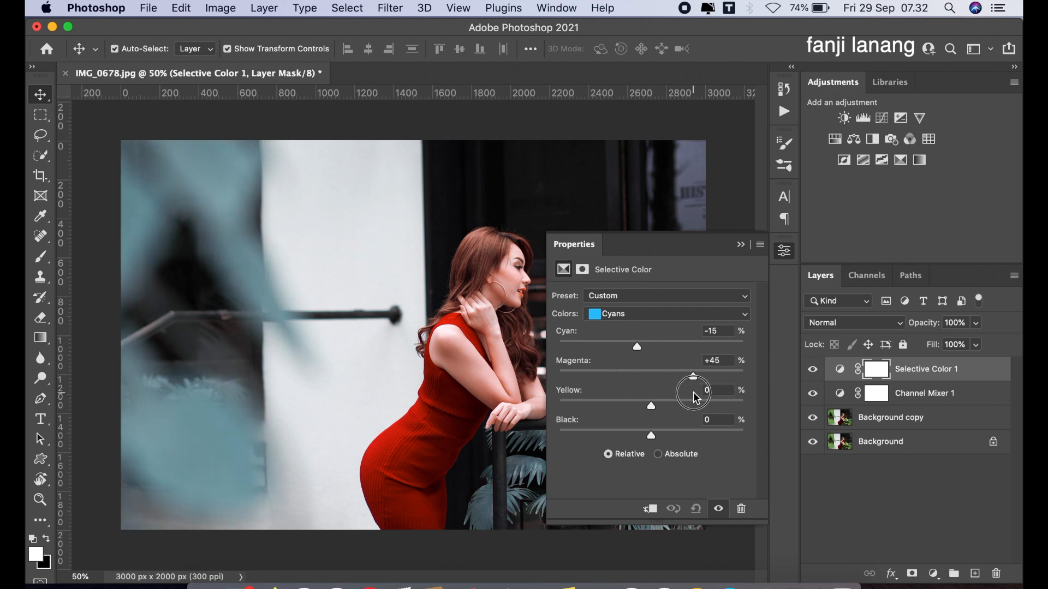
Step: Set Cyans yellow to +30 and black to +18 for a muted teal foliage
left_click_drag(693, 391, 693, 391)
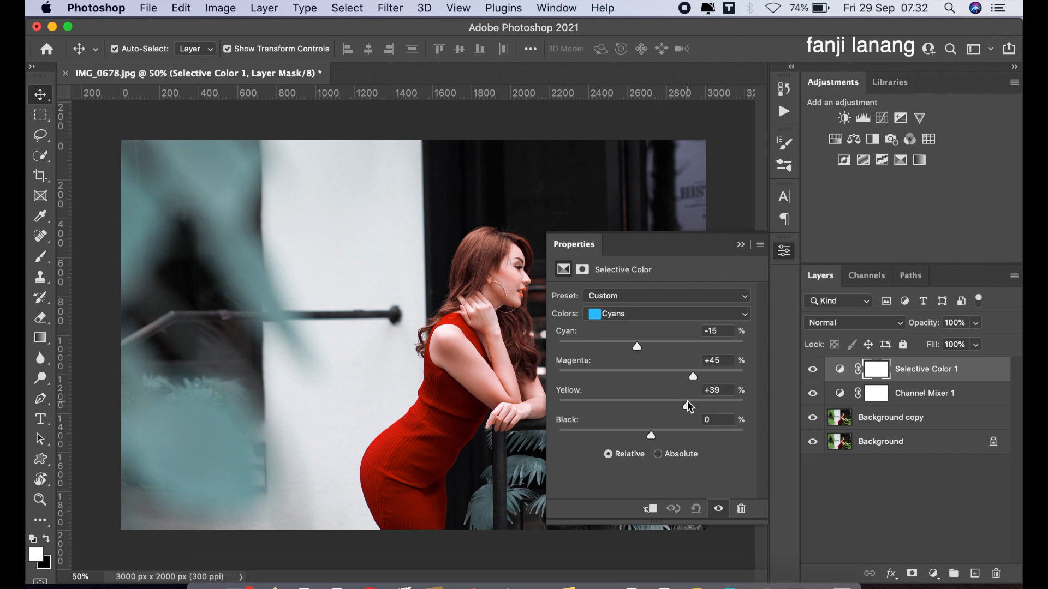
left_click_drag(692, 406, 680, 406)
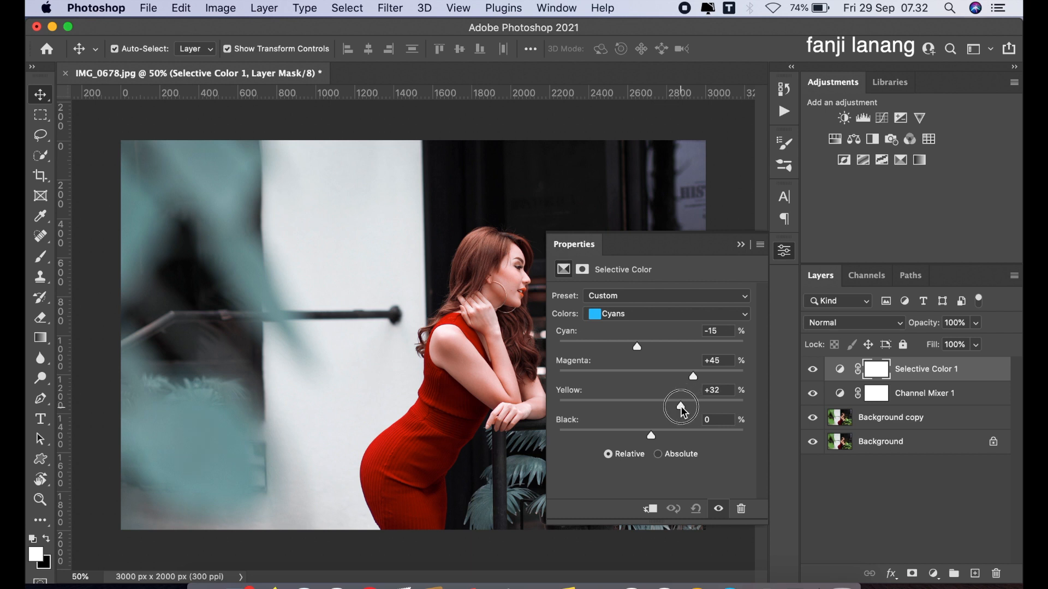
left_click_drag(693, 406, 679, 406)
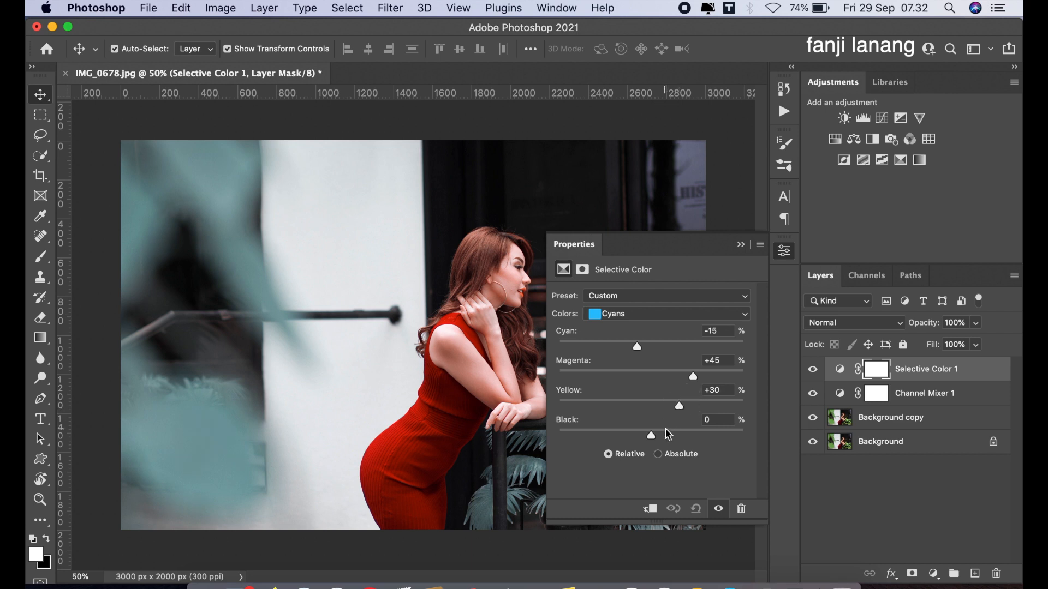
left_click_drag(632, 434, 668, 434)
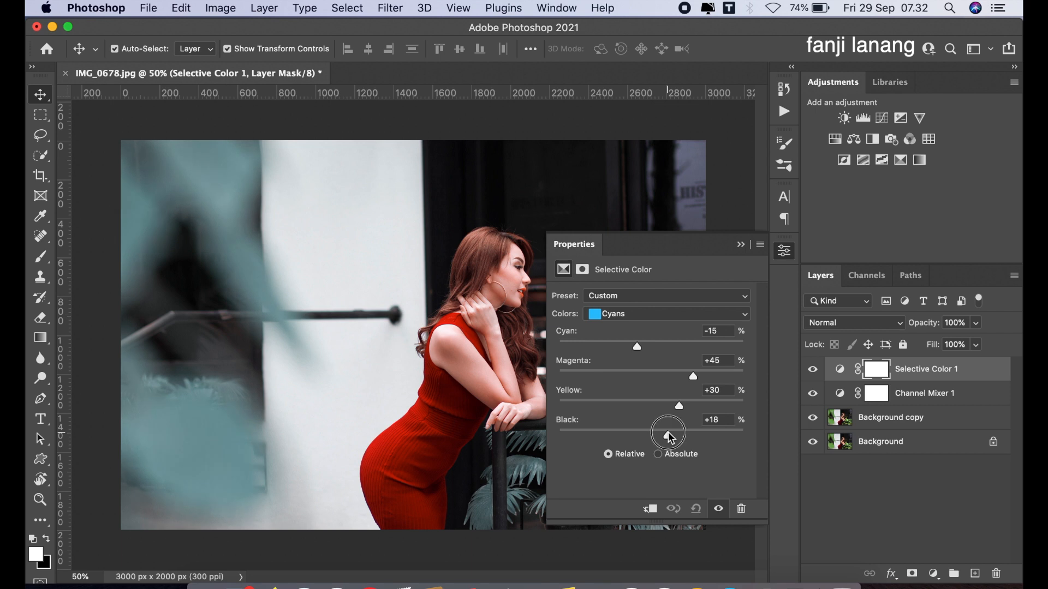
left_click_drag(668, 436, 649, 436)
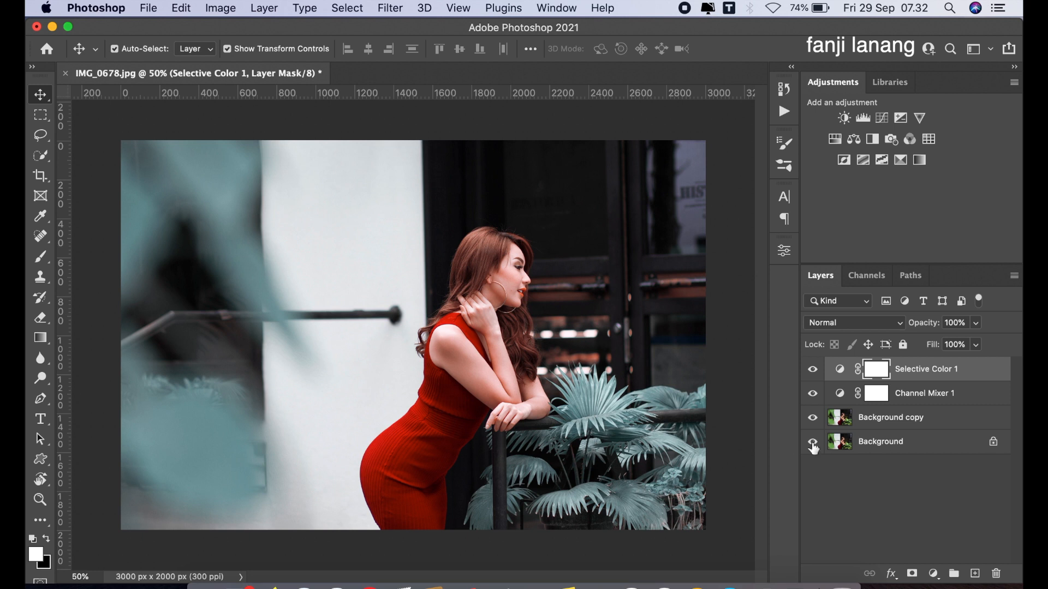
Step: Add a new blank Layer 1 at the top of the layer stack
left_click(931, 572)
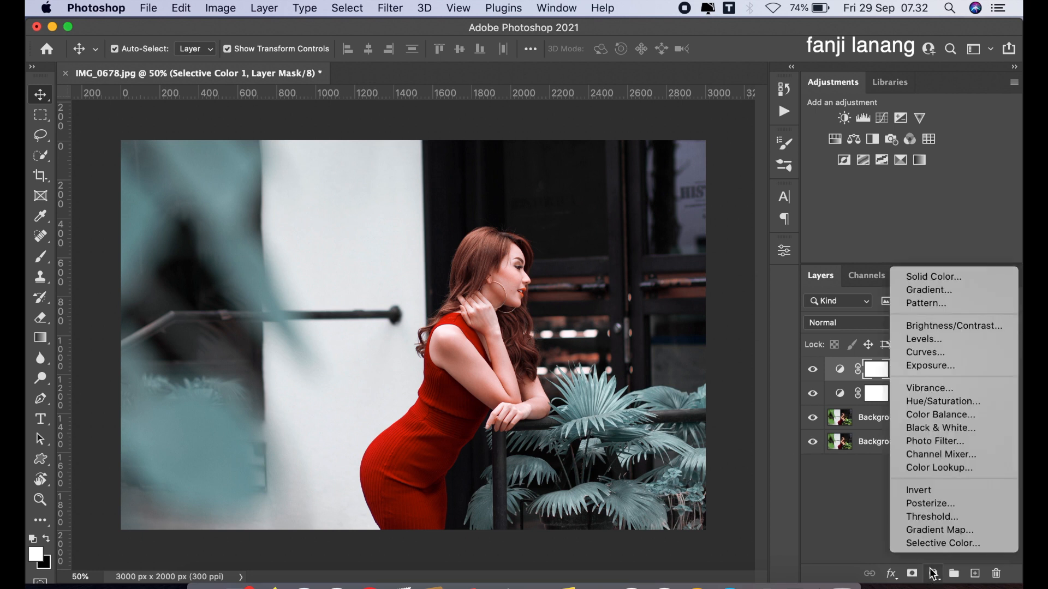
mouse_move(929, 365)
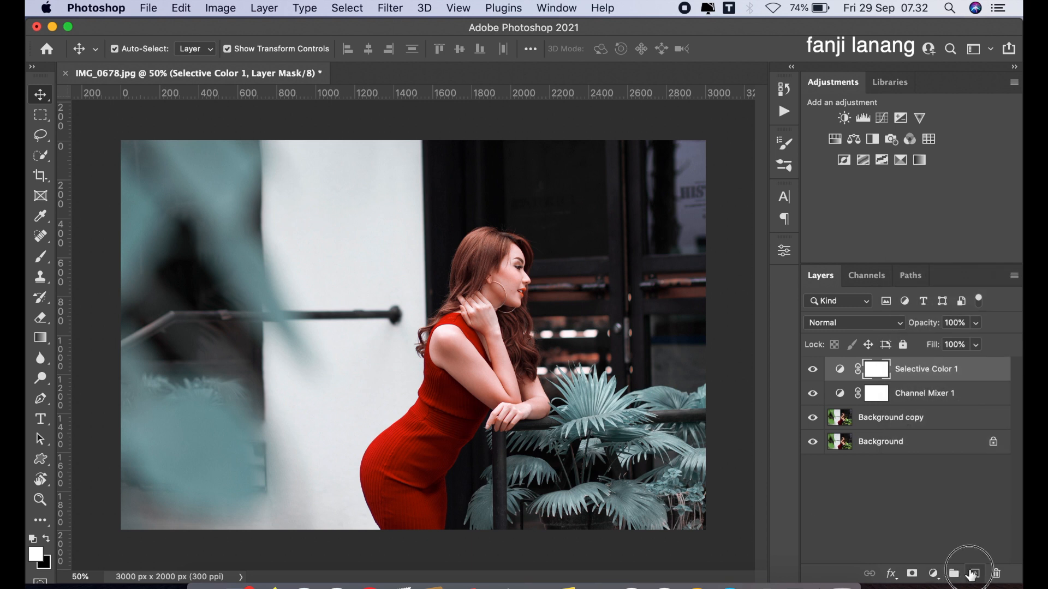
left_click(974, 573)
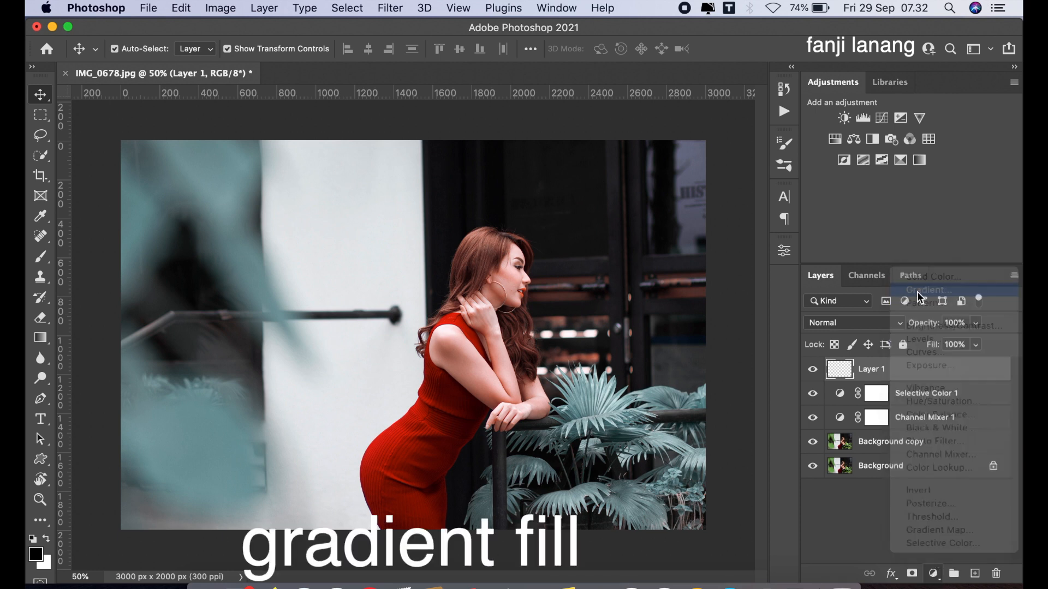
Step: Add a radial Gradient Fill layer centred on the model, scaled to 221%, as a vignette
left_click(925, 289)
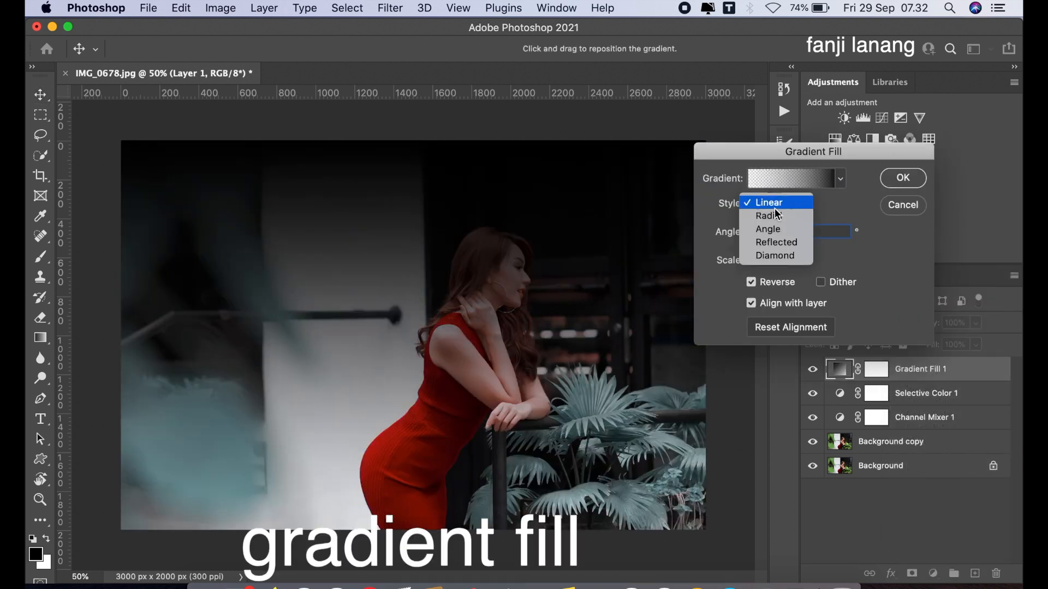
left_click(767, 215)
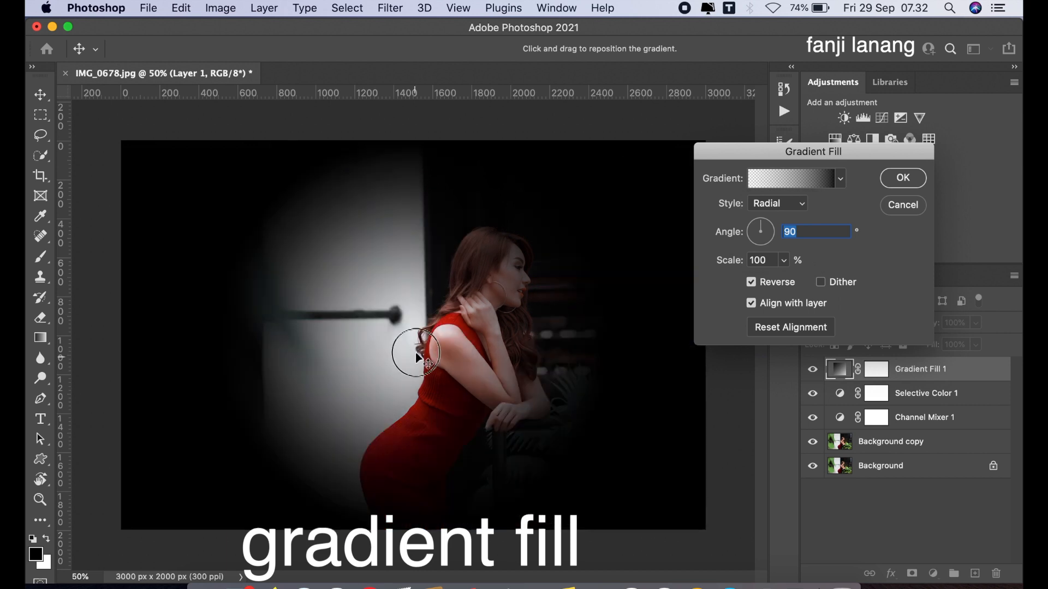
left_click_drag(418, 353, 478, 330)
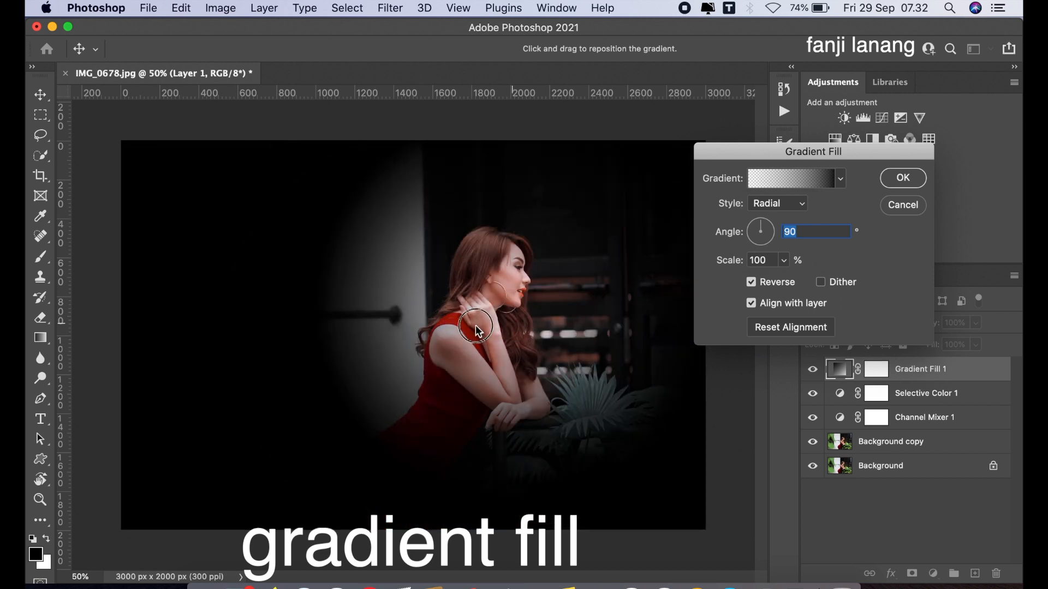
left_click_drag(478, 331, 498, 321)
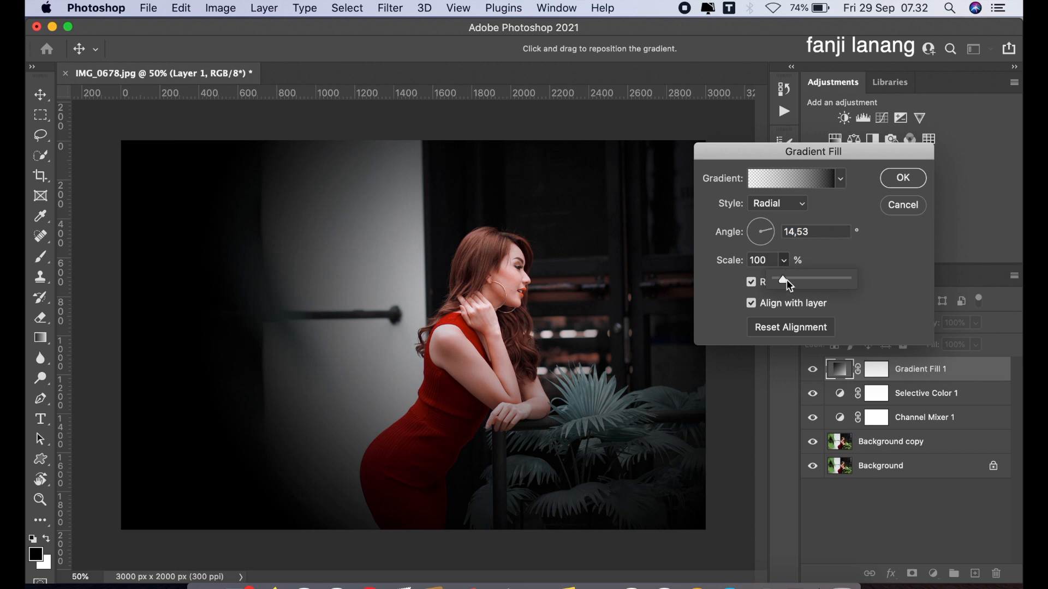
left_click_drag(775, 278, 809, 278)
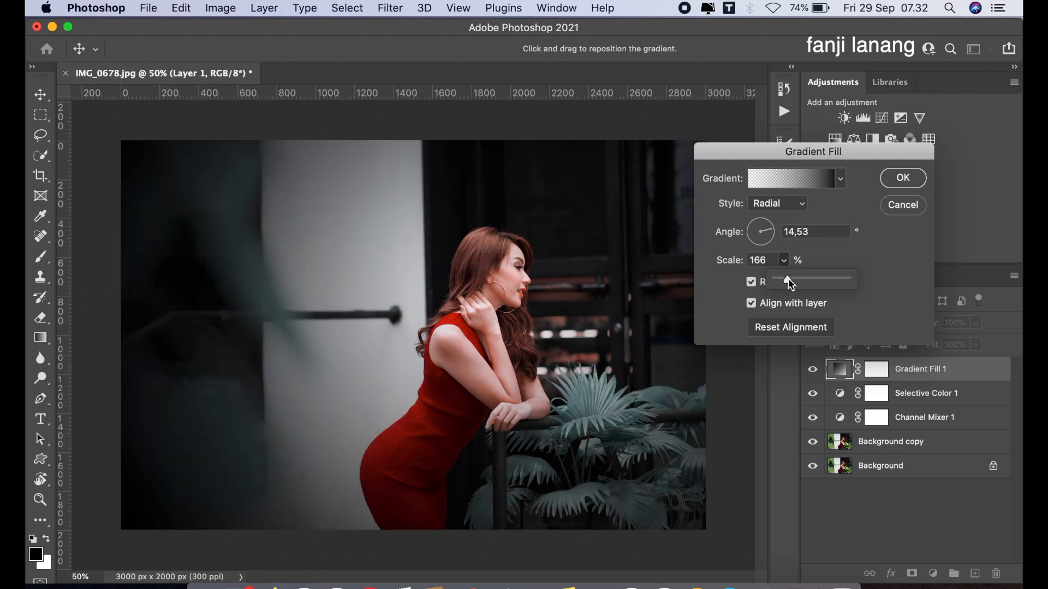
left_click_drag(776, 279, 792, 279)
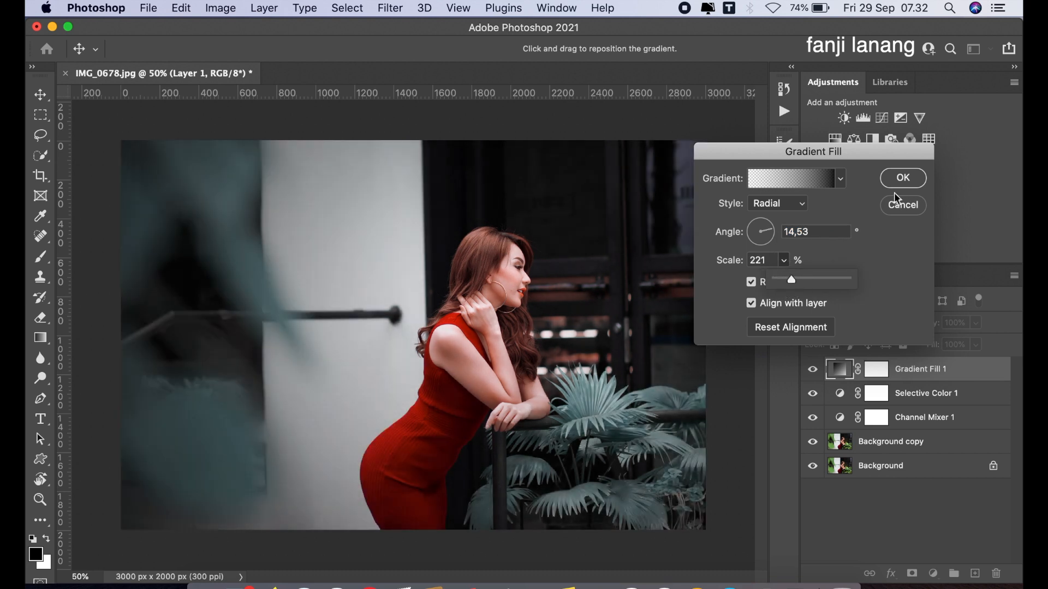
left_click(902, 177)
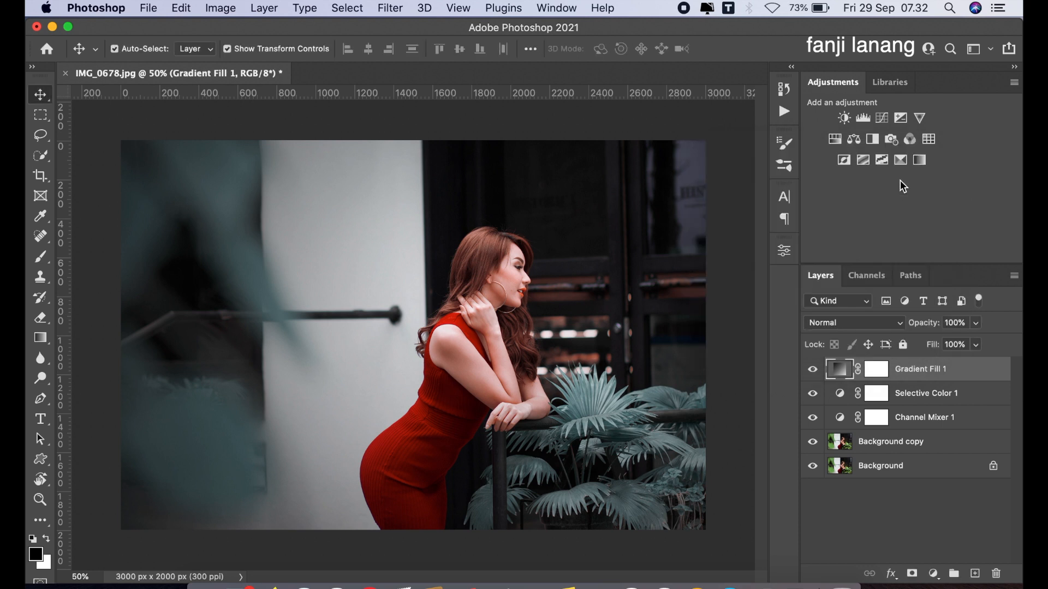
Step: Add a Curves layer and pull the Blue channel's highlight point down slightly
left_click(933, 573)
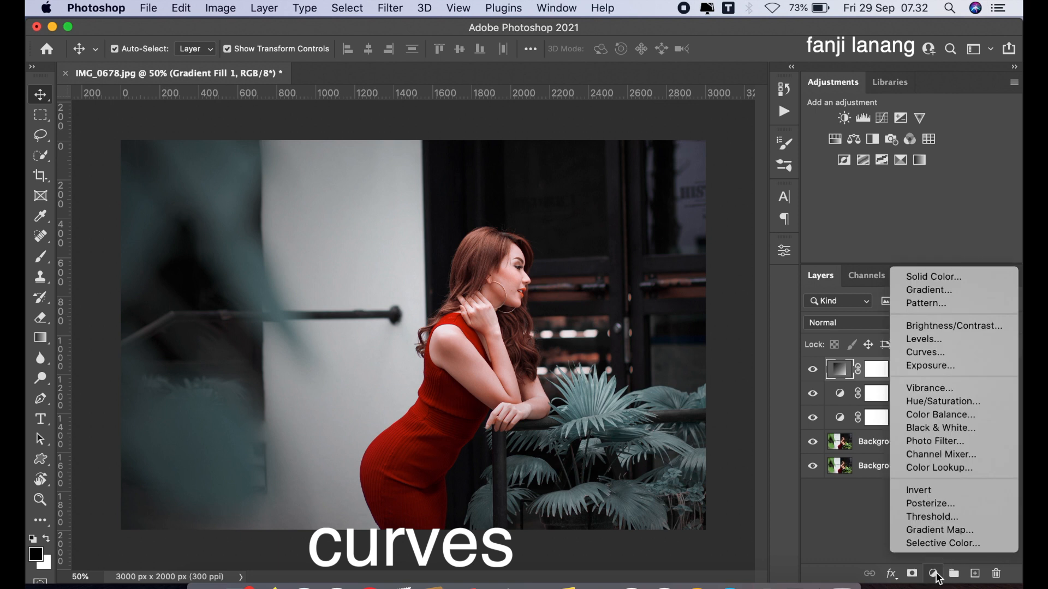
left_click(924, 353)
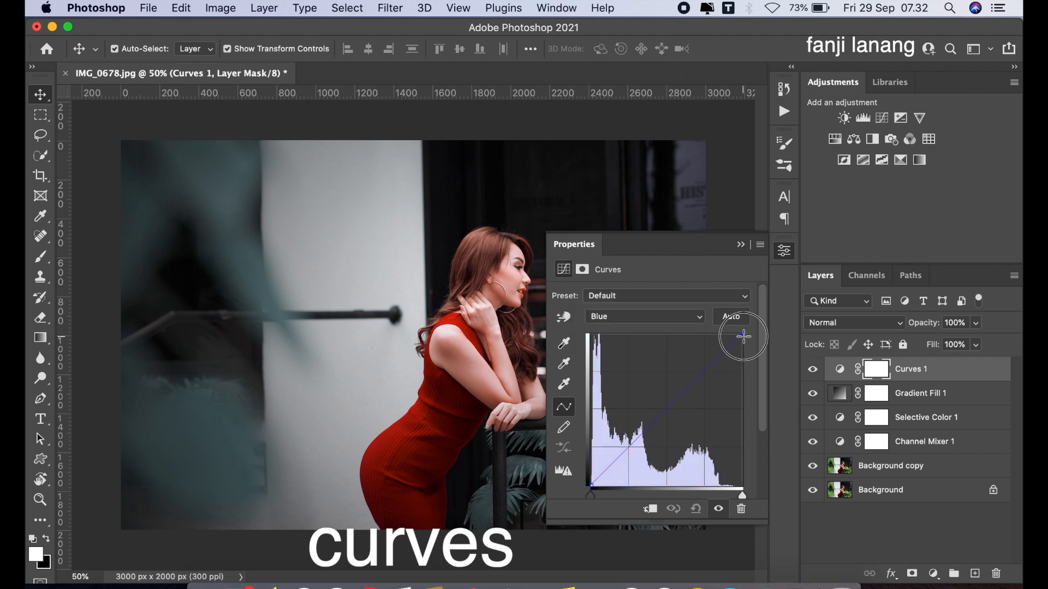
left_click_drag(741, 335, 741, 342)
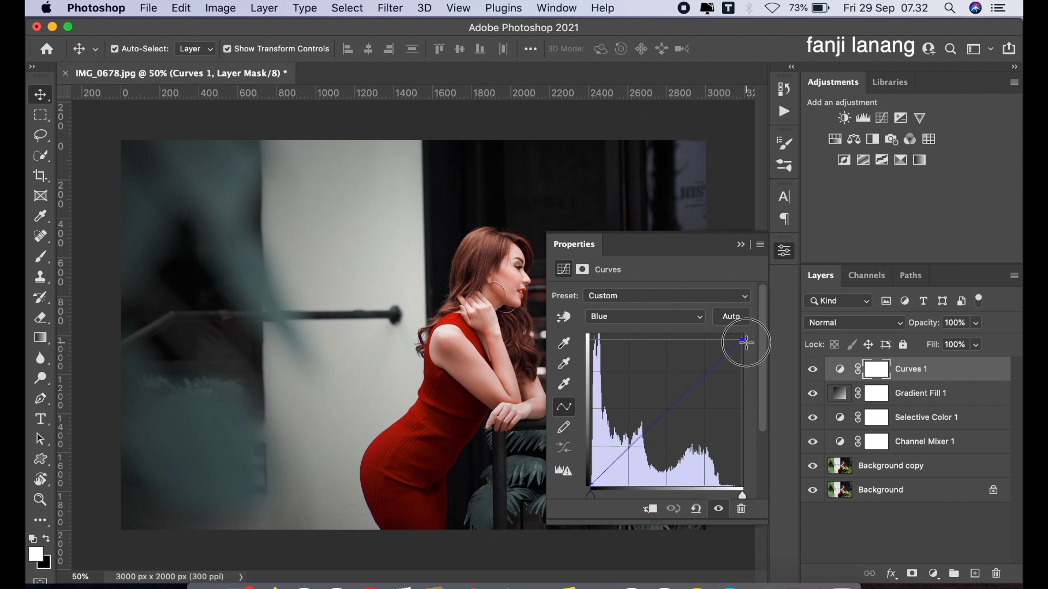
left_click_drag(742, 341, 743, 346)
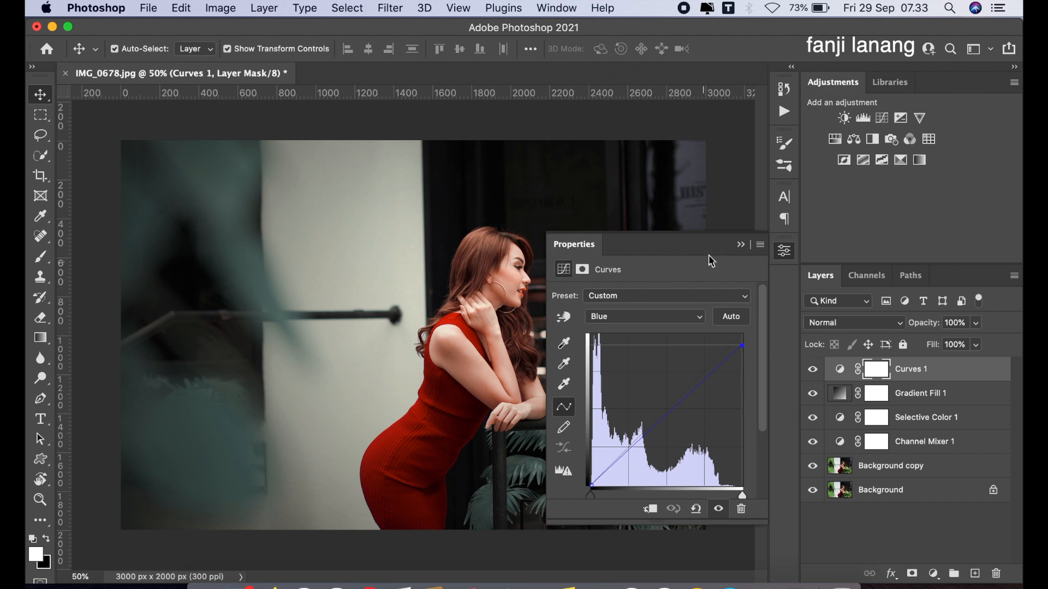
left_click(740, 245)
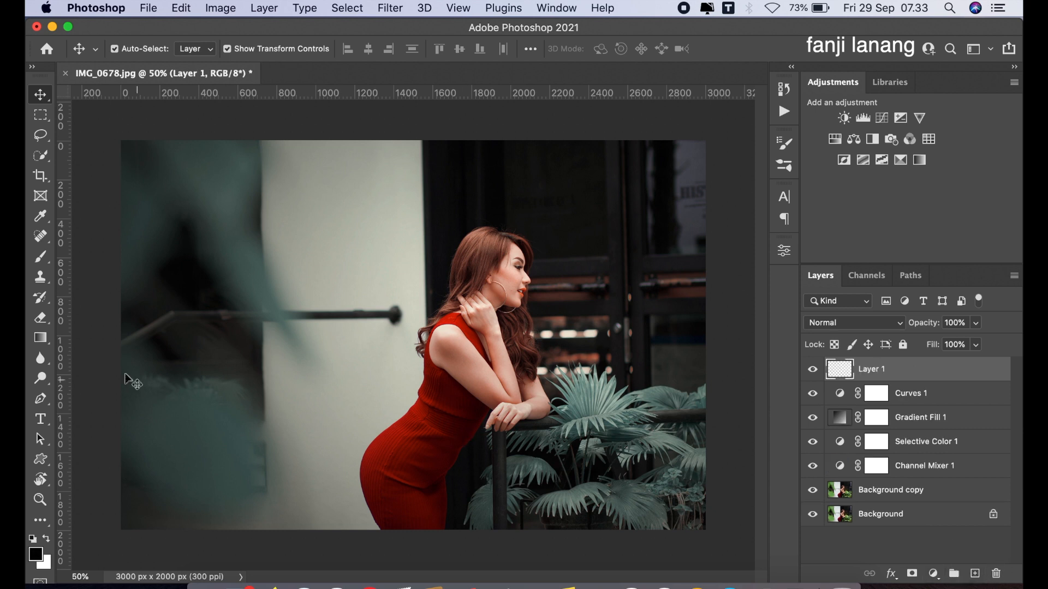
Step: Select the Brush tool to paint on the empty top layer
left_click(40, 257)
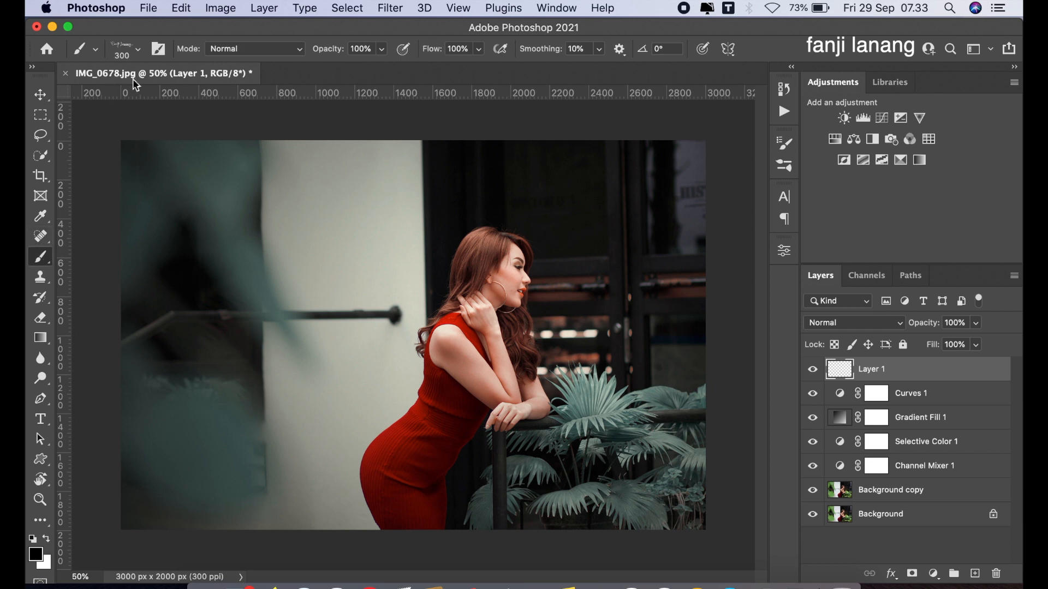